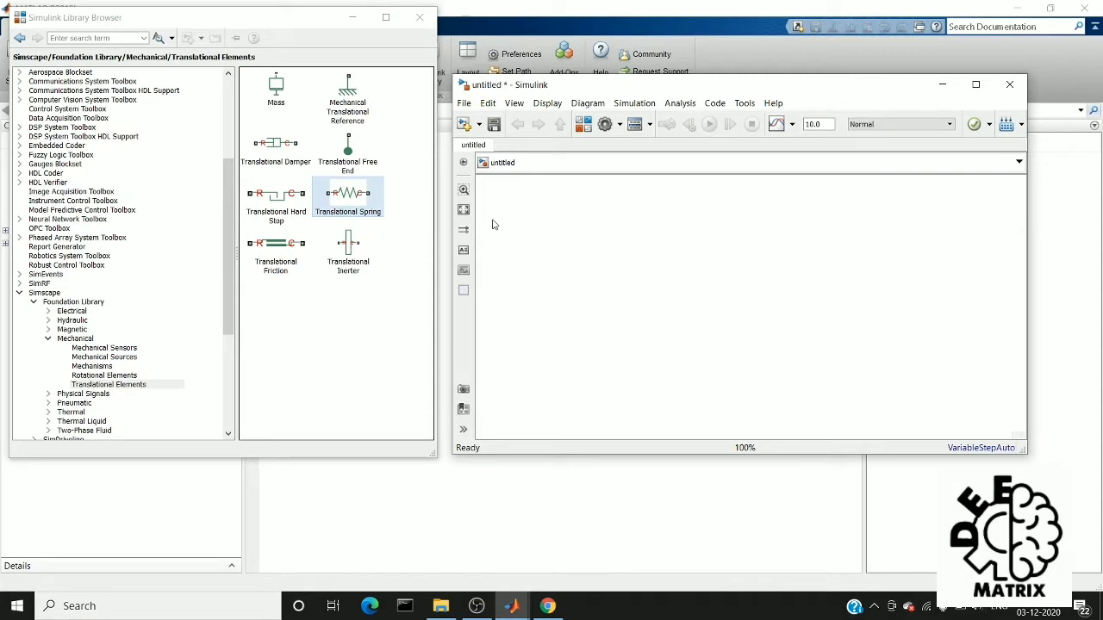
mouse_move(153, 131)
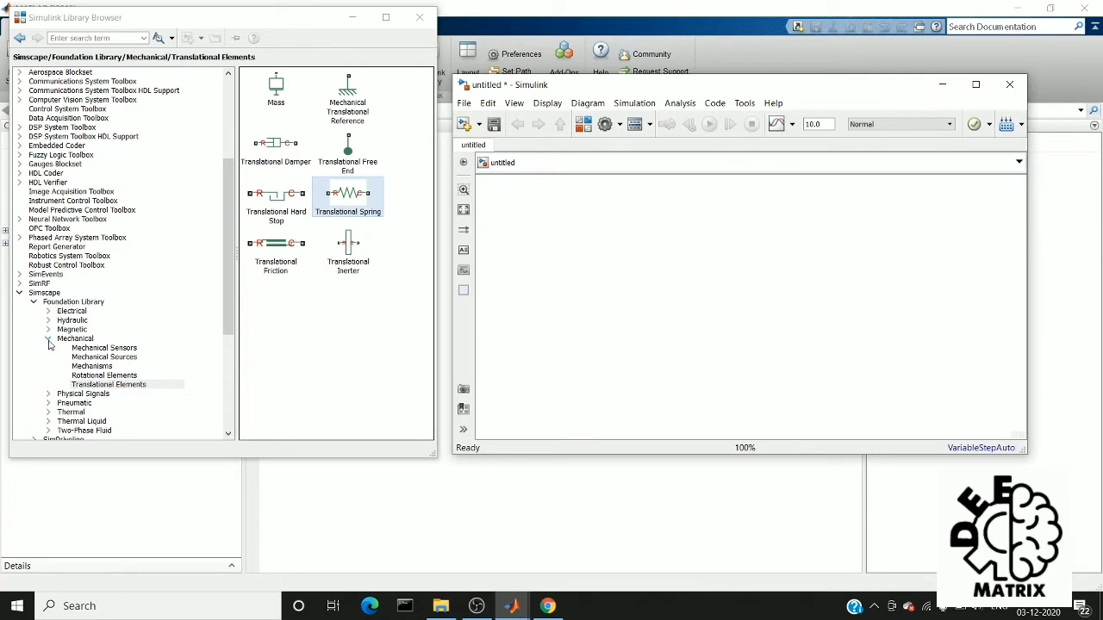
Step: Add a Translational Spring, Mass and Mechanical Translational Reference from the translational elements
left_click(108, 384)
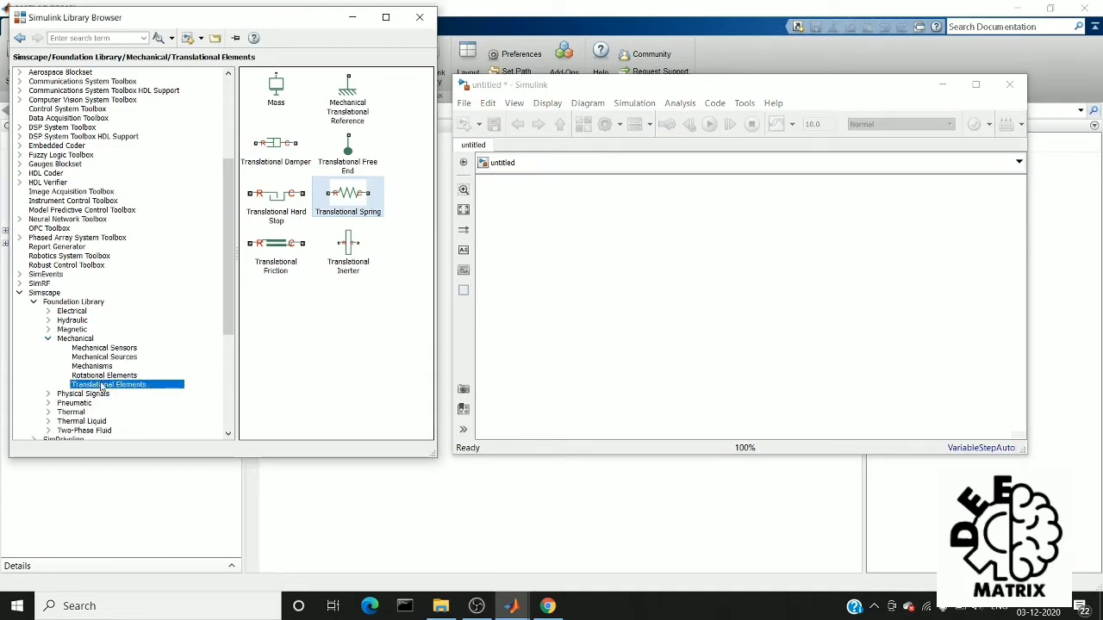
mouse_move(119, 391)
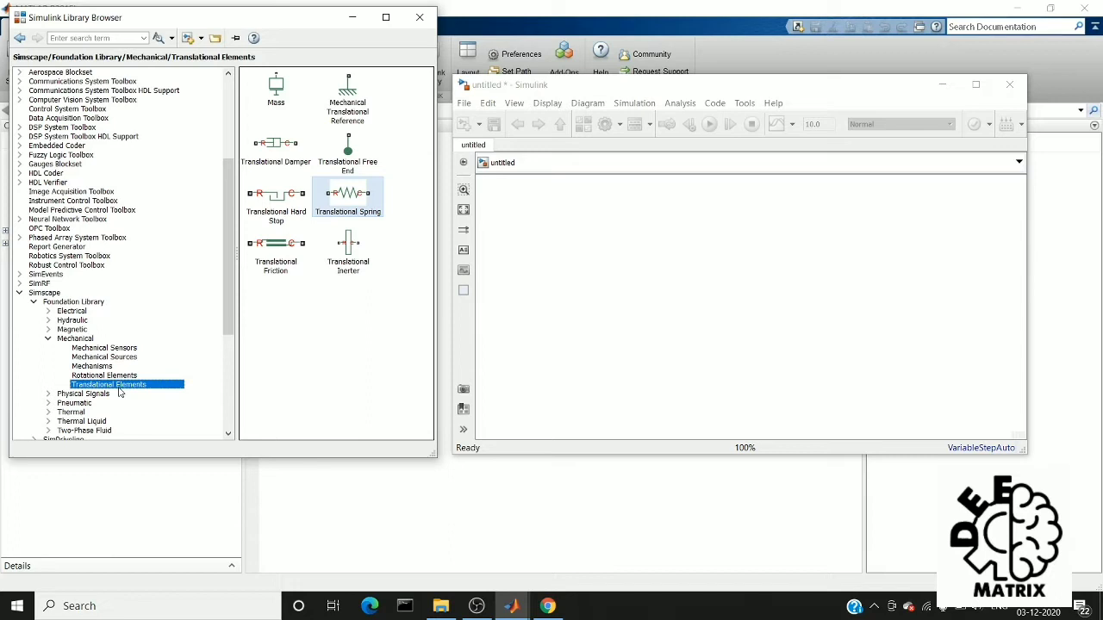
mouse_move(232, 225)
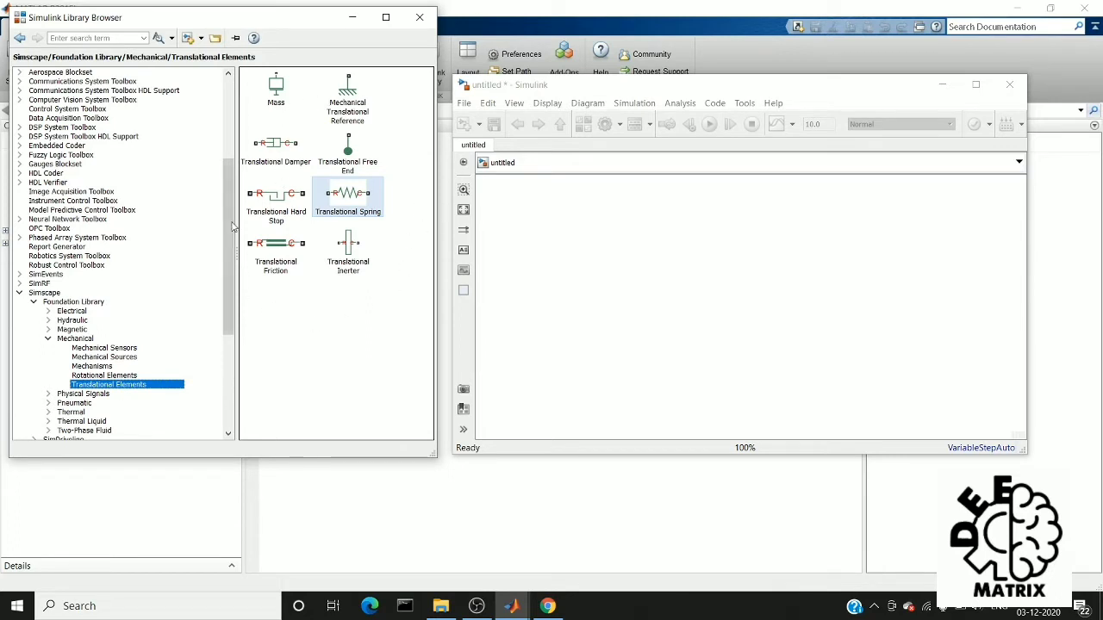
mouse_move(288, 143)
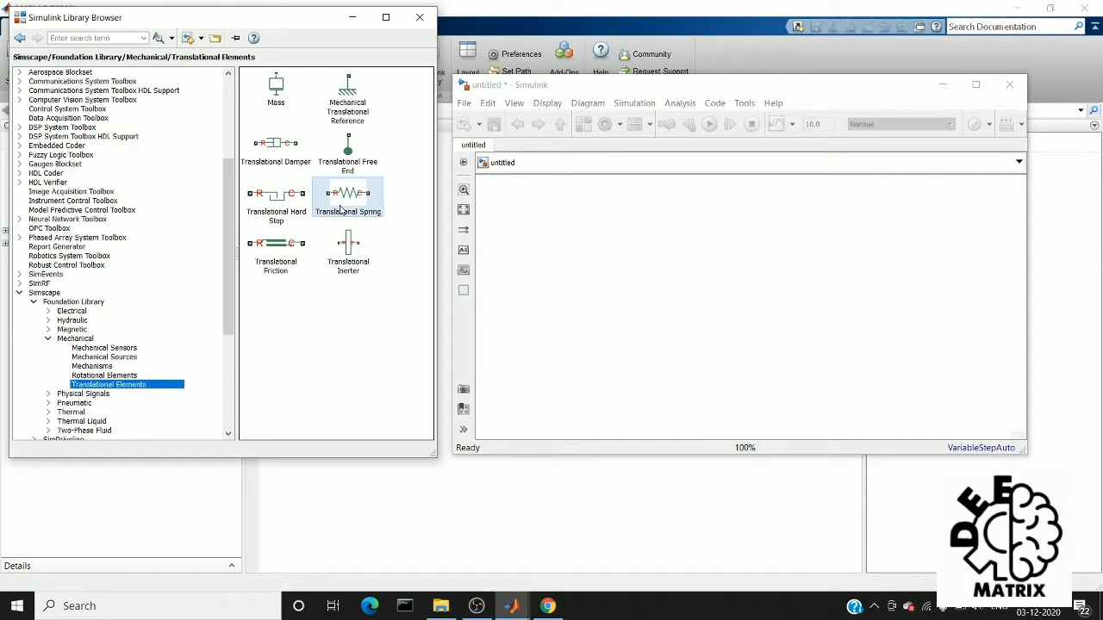
left_click_drag(347, 193, 569, 238)
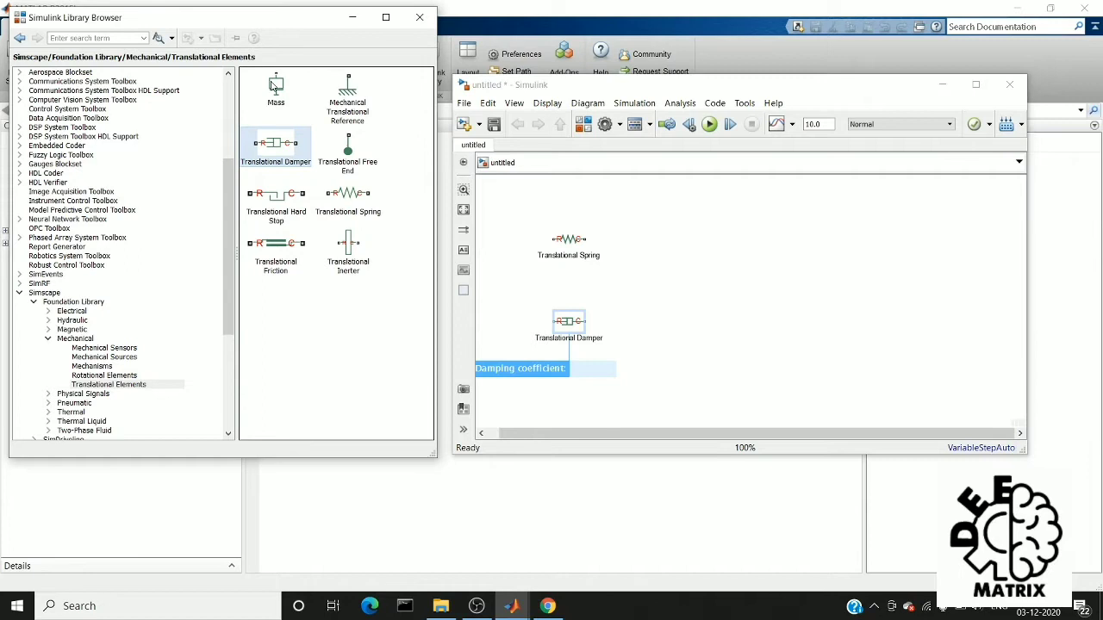
left_click_drag(275, 87, 705, 313)
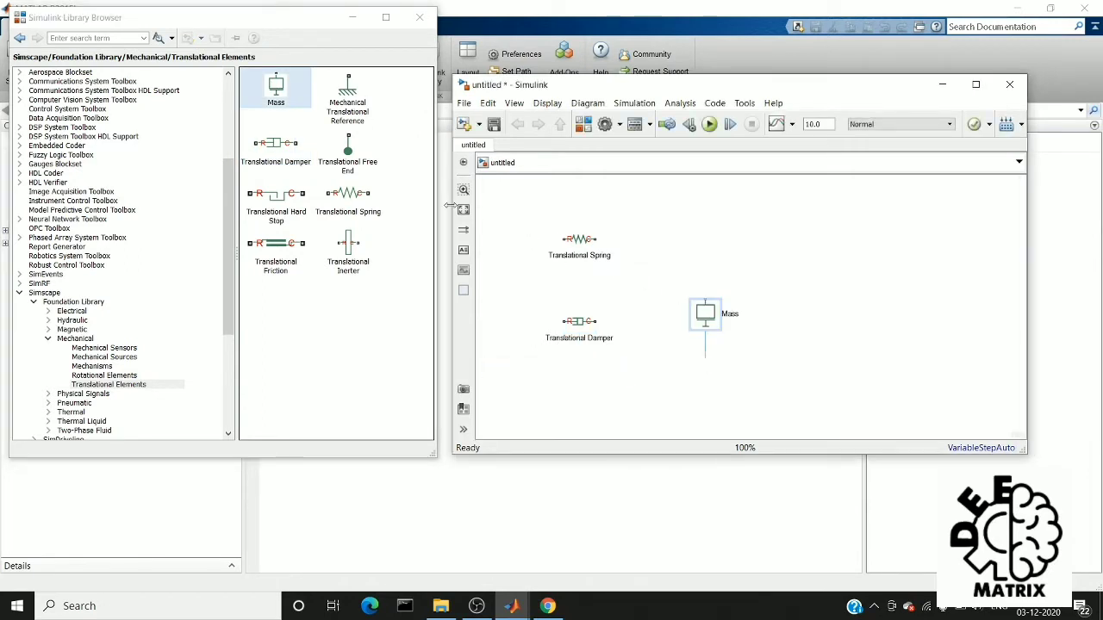
left_click(347, 95)
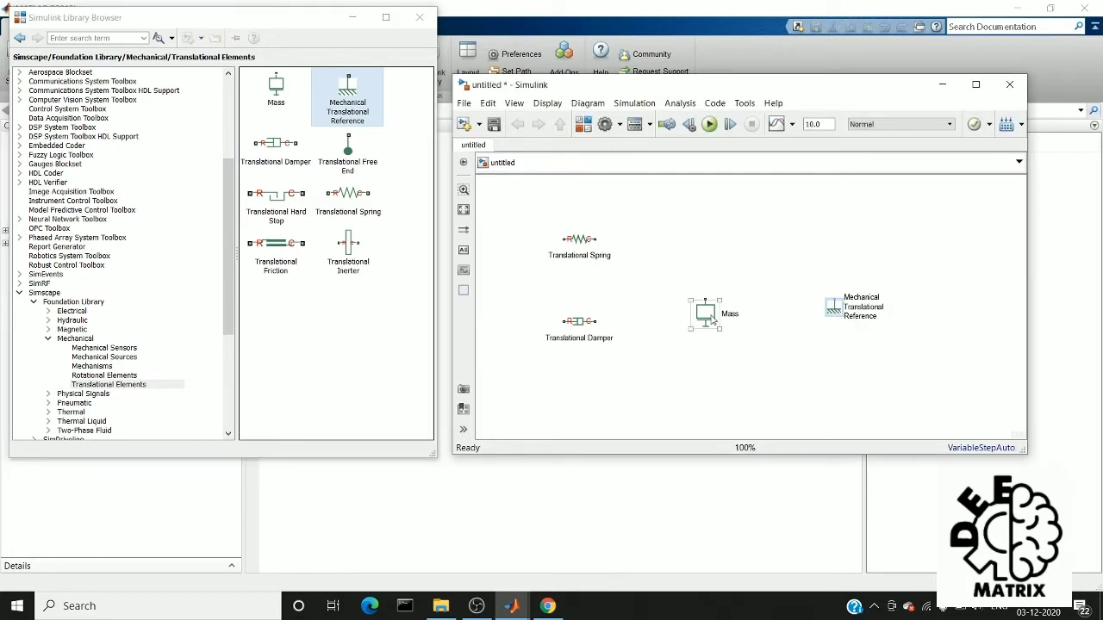
Step: Arrange the blocks: mass shifted left, spring centred, damper directly below the spring
left_click_drag(706, 313, 666, 305)
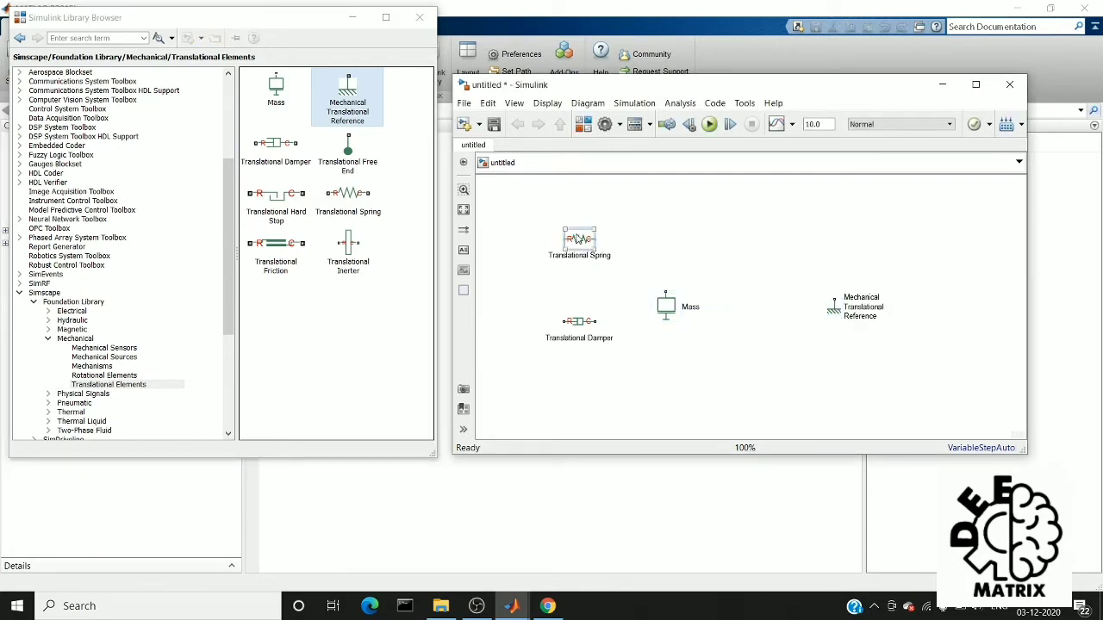
left_click_drag(579, 243, 730, 238)
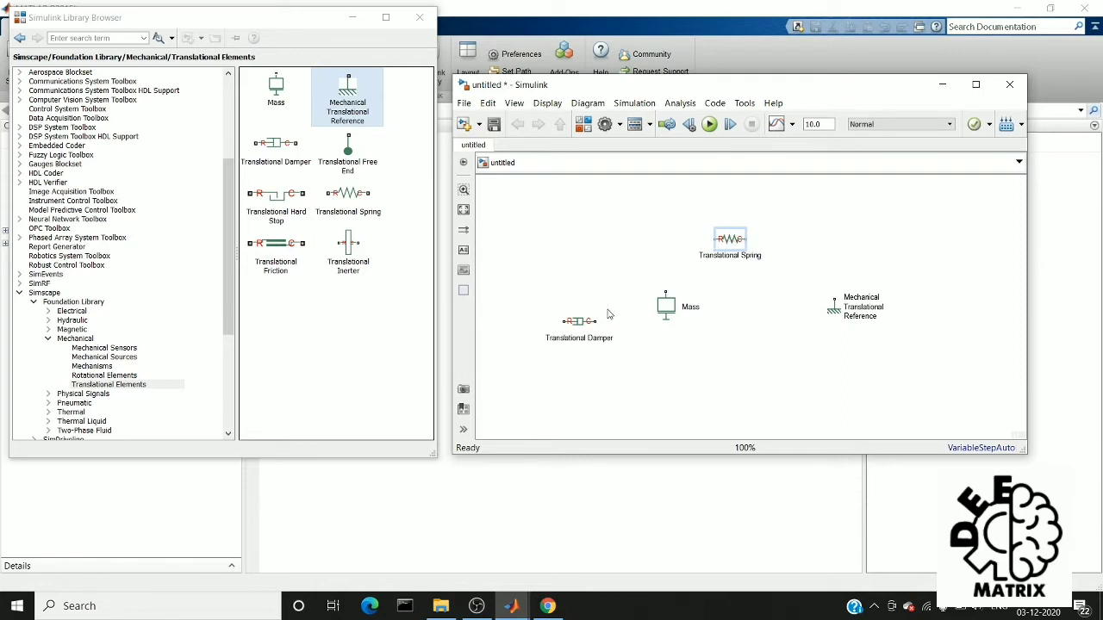
left_click_drag(579, 320, 730, 277)
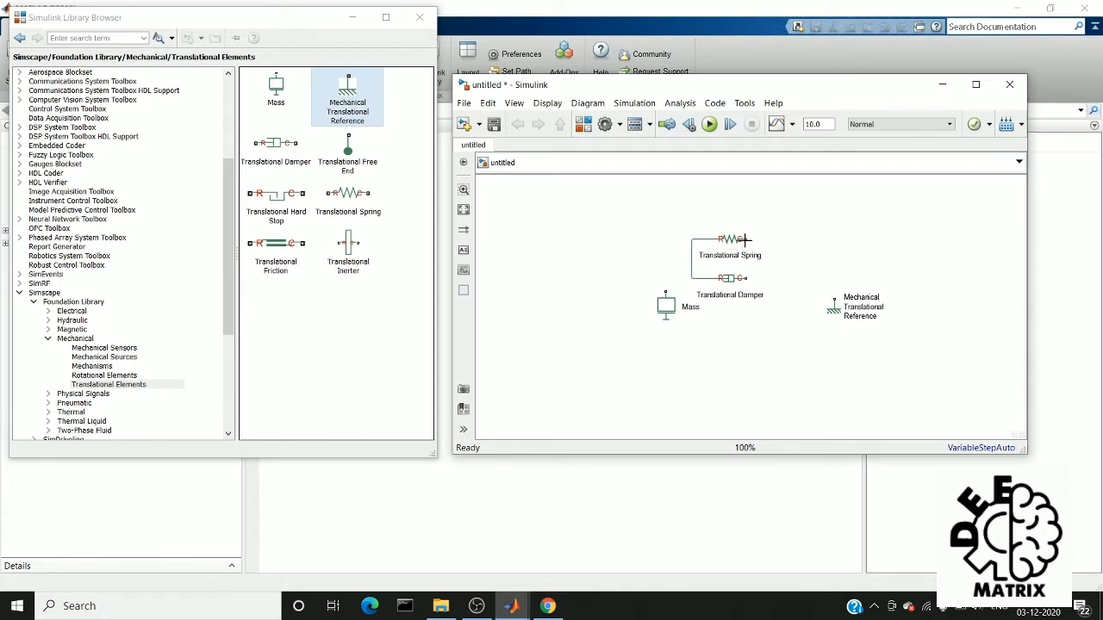
Step: Join the spring and damper right ends to the reference and move the mass level with them
left_click_drag(753, 238, 754, 277)
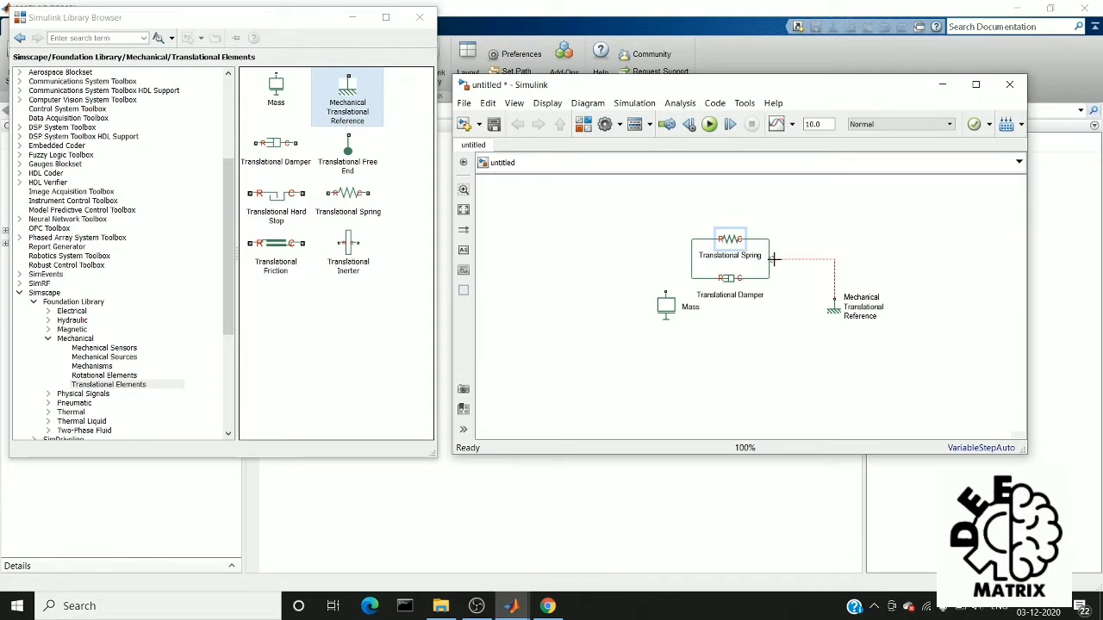
left_click_drag(773, 260, 834, 309)
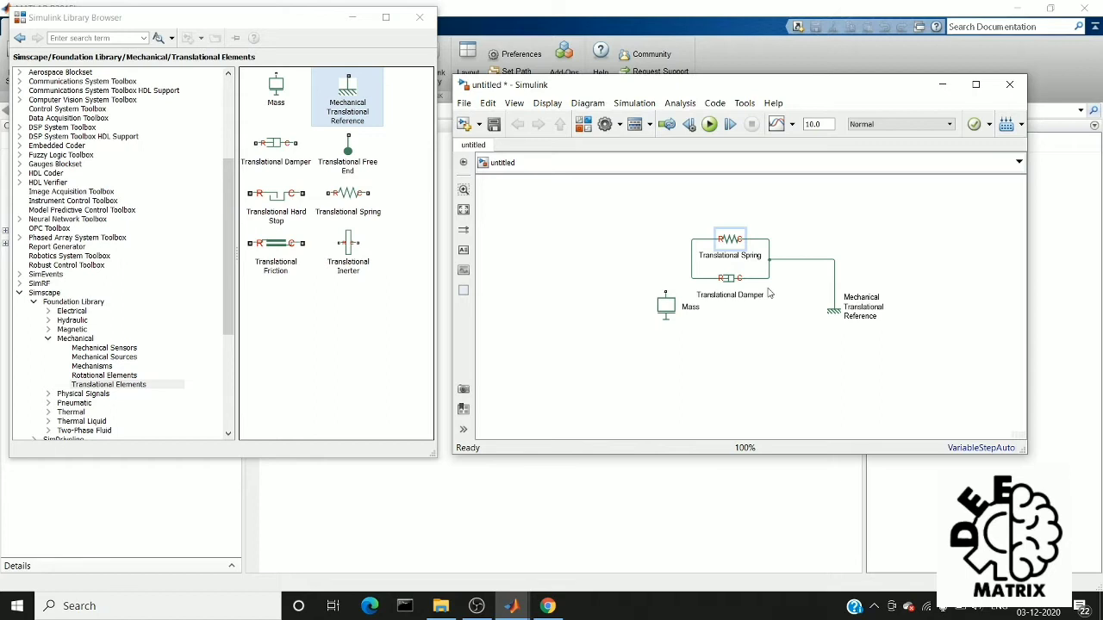
mouse_move(735, 222)
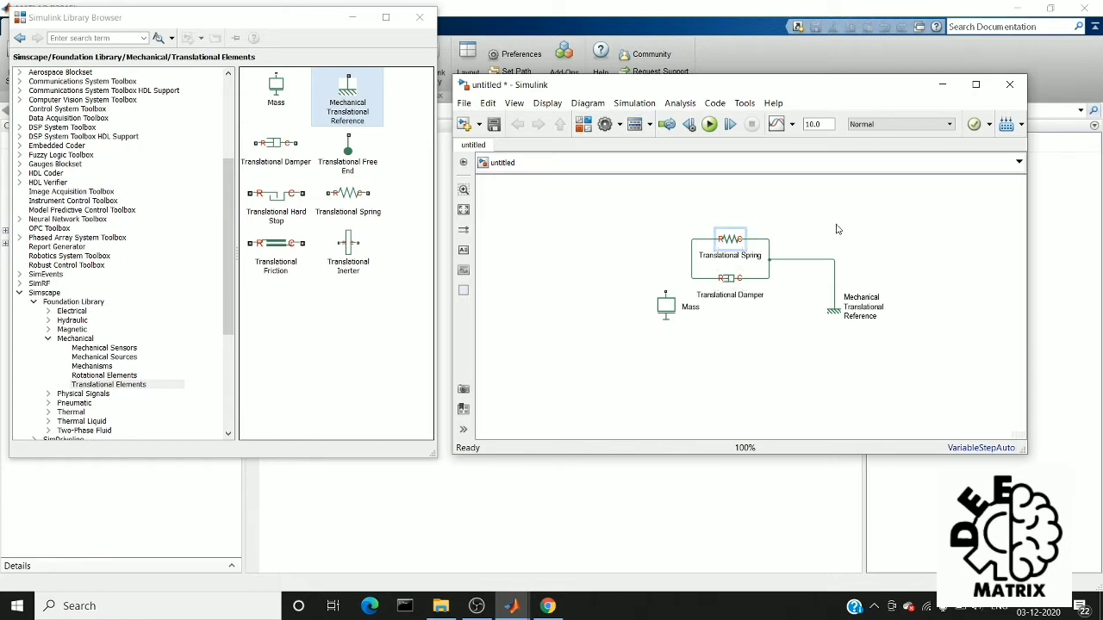
left_click(665, 306)
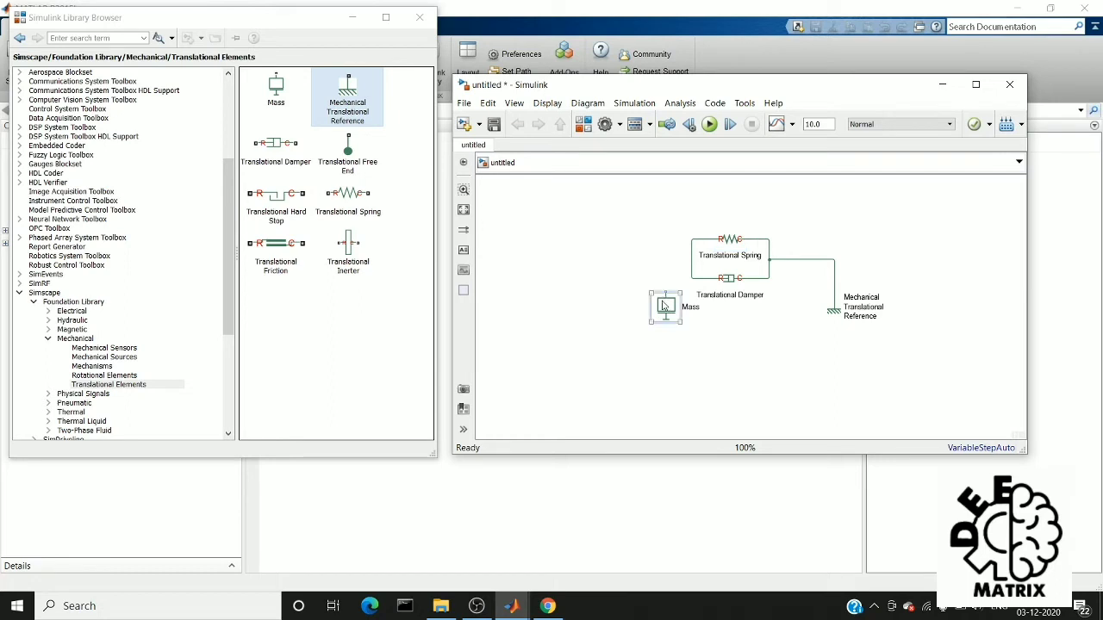
left_click_drag(666, 307, 622, 293)
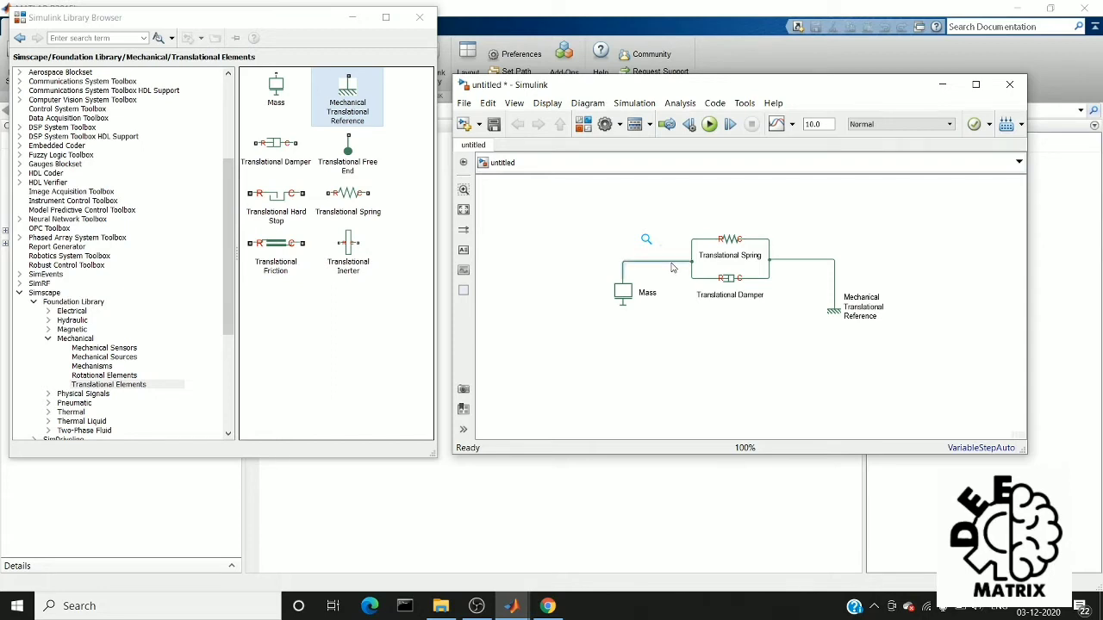
Step: Place a Solver Configuration block below the mass and wire it into the mass connection line
left_click_drag(672, 261, 673, 350)
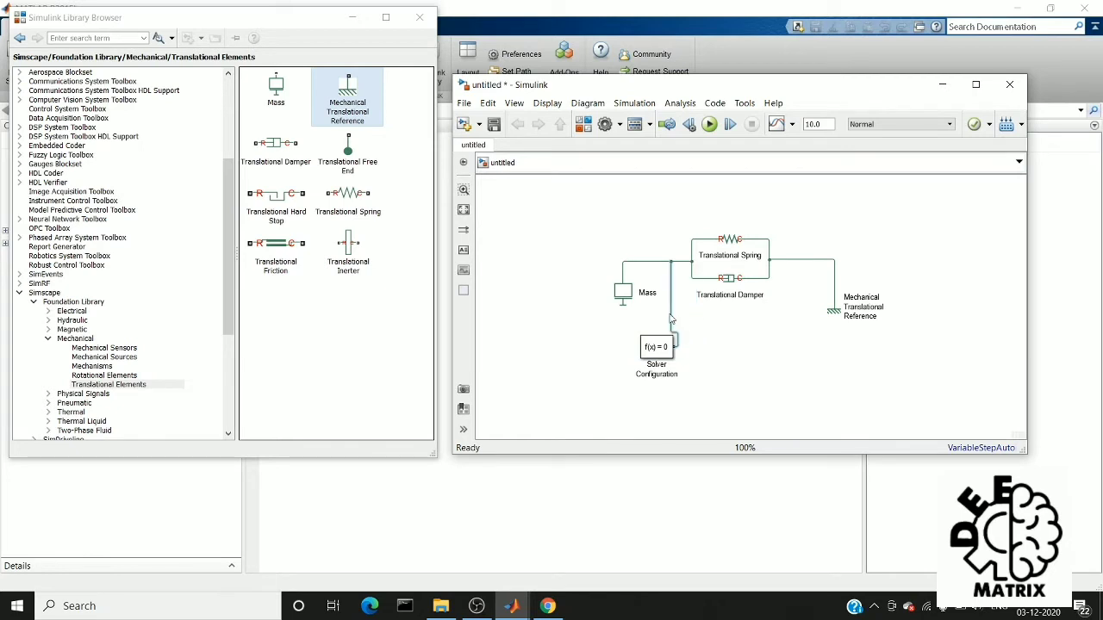
left_click(657, 346)
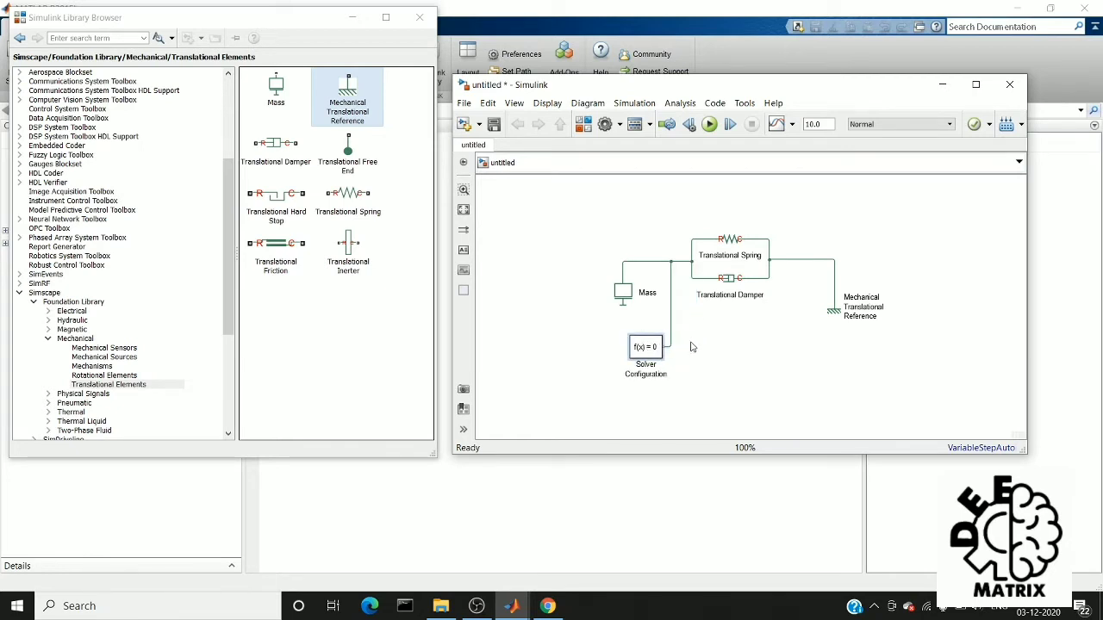
left_click(645, 348)
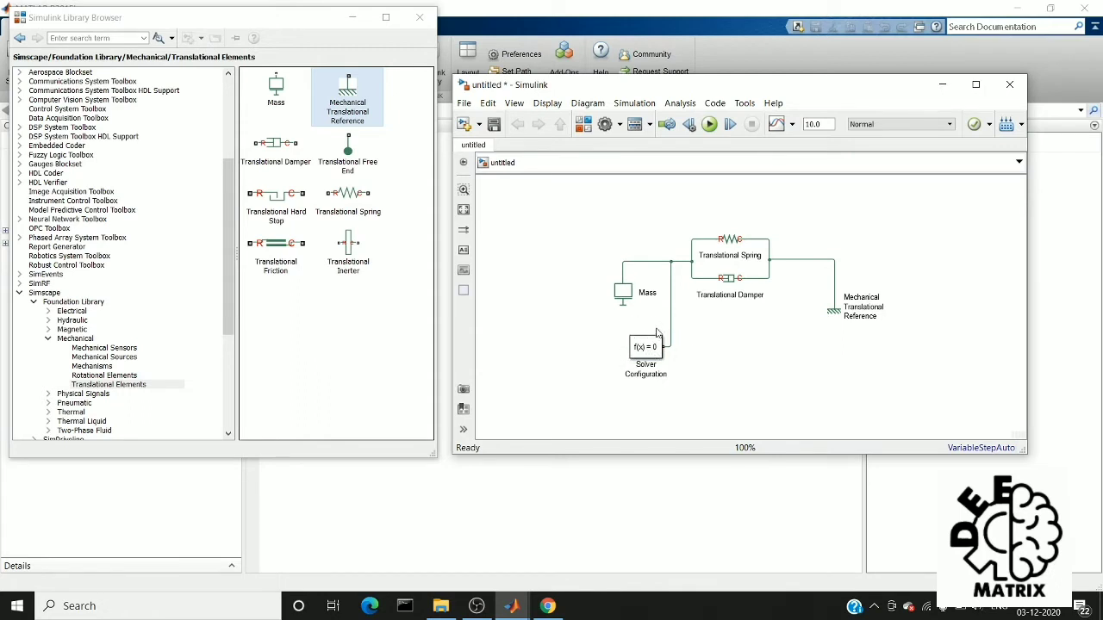
mouse_move(635, 225)
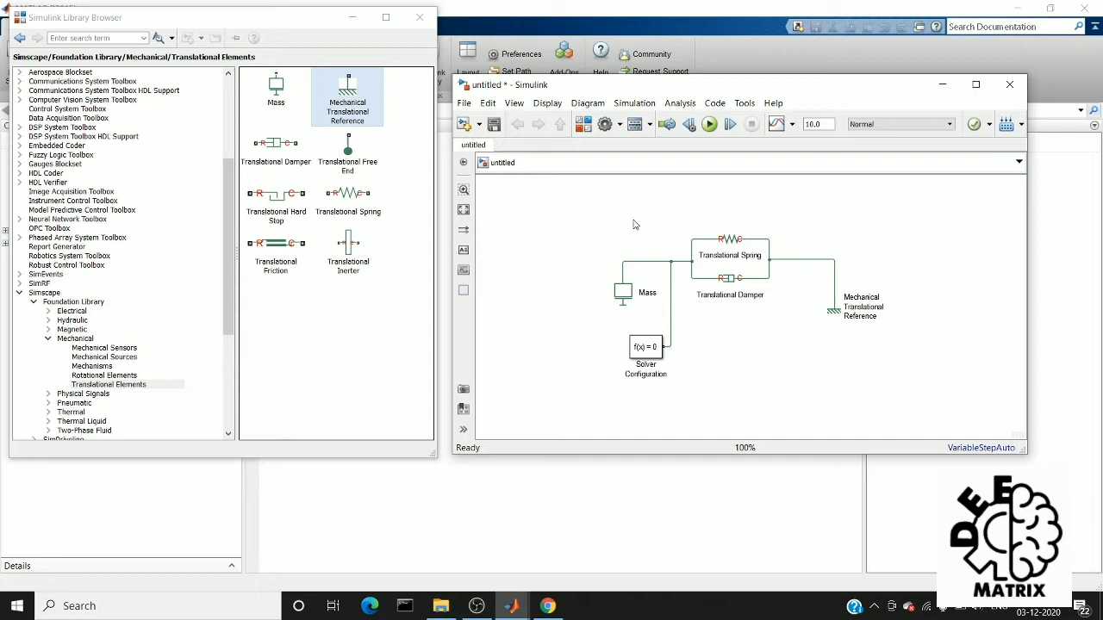
mouse_move(638, 225)
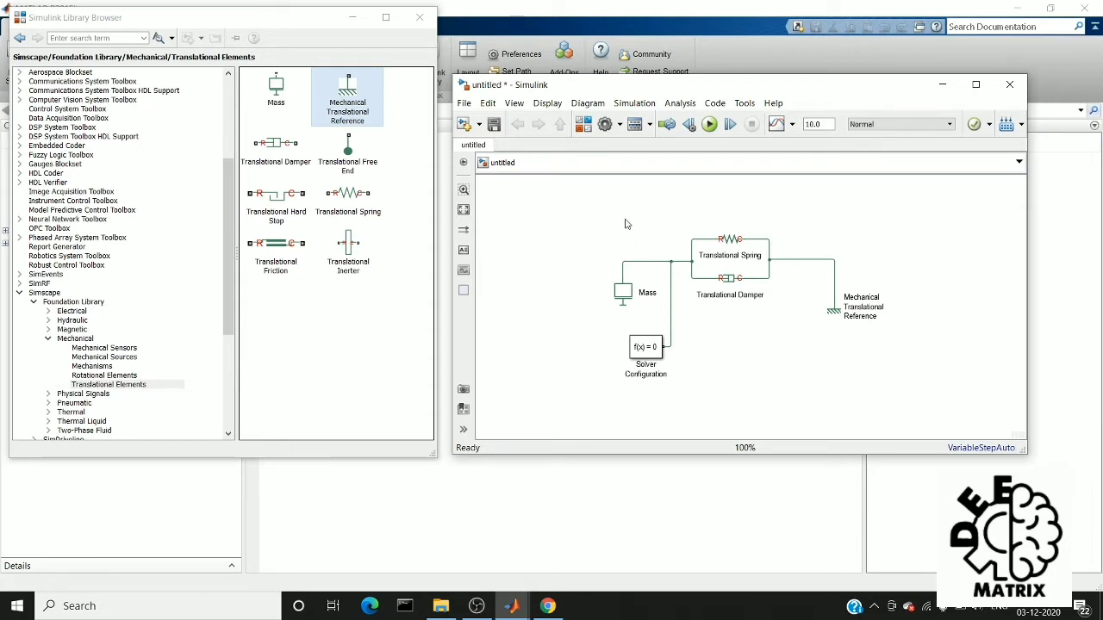
mouse_move(581, 216)
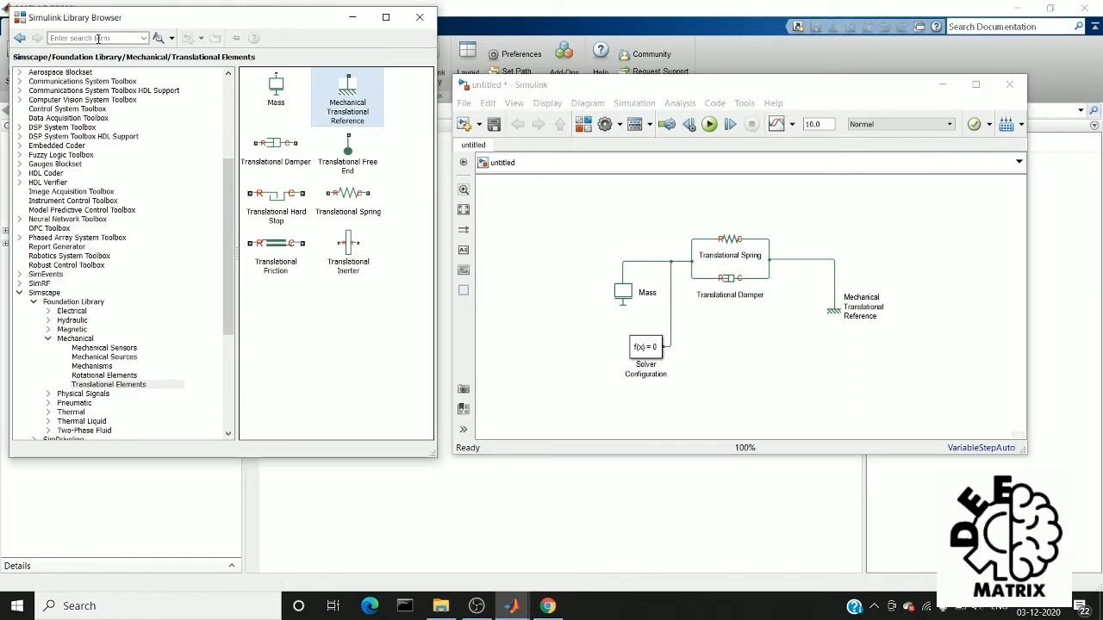
Step: Insert an Ideal Force Source via 'ideal' and connect it to the mass–spring junction
type("ideal force")
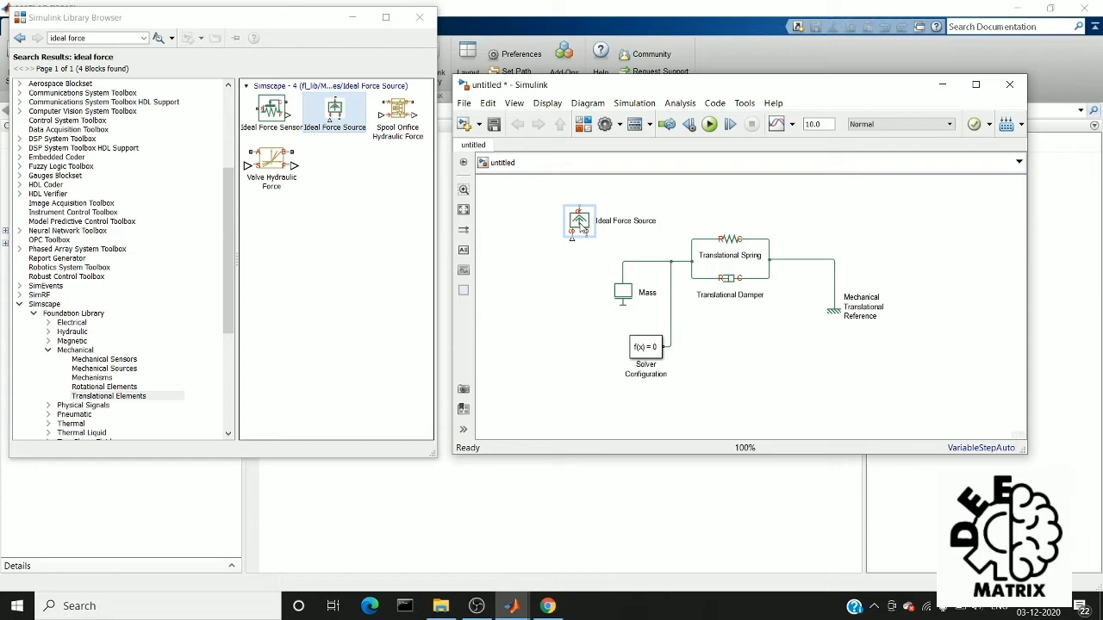
mouse_move(780, 242)
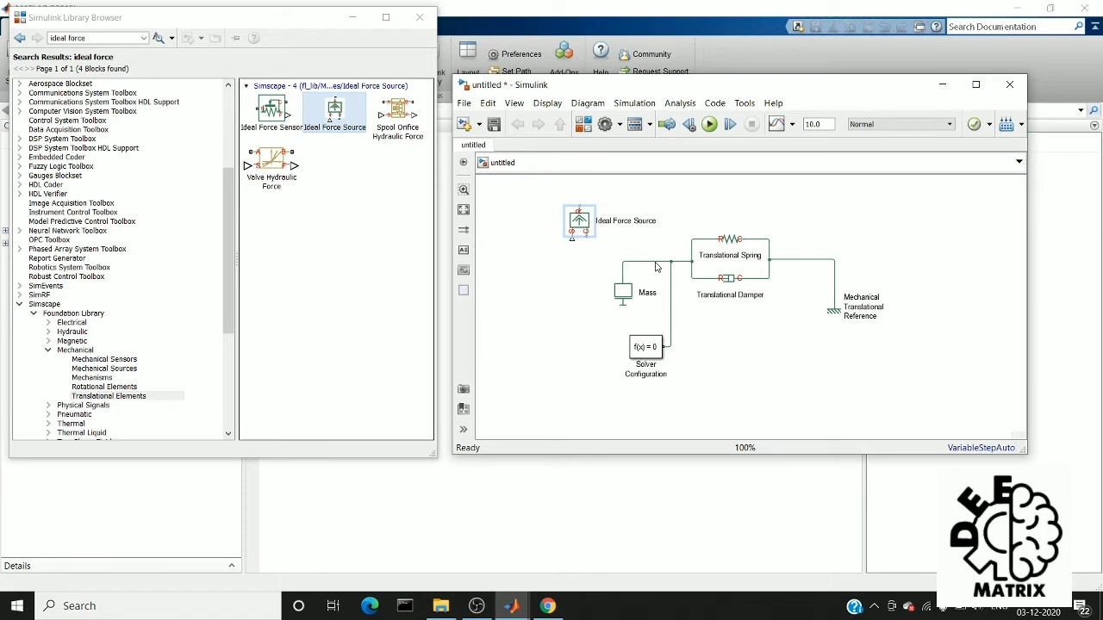
mouse_move(655, 267)
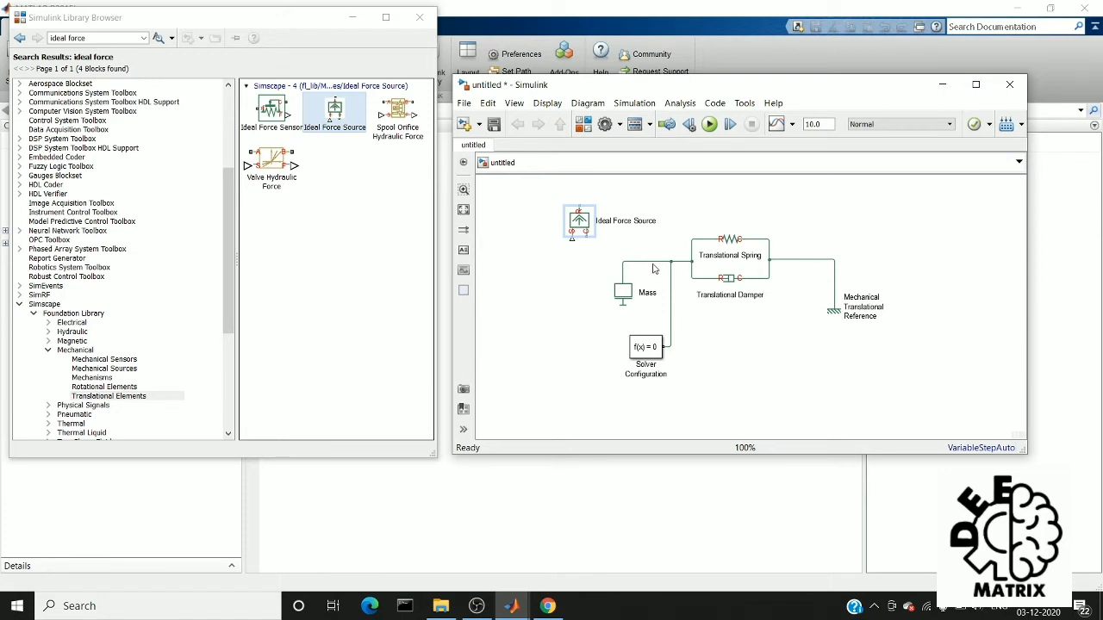
left_click(622, 290)
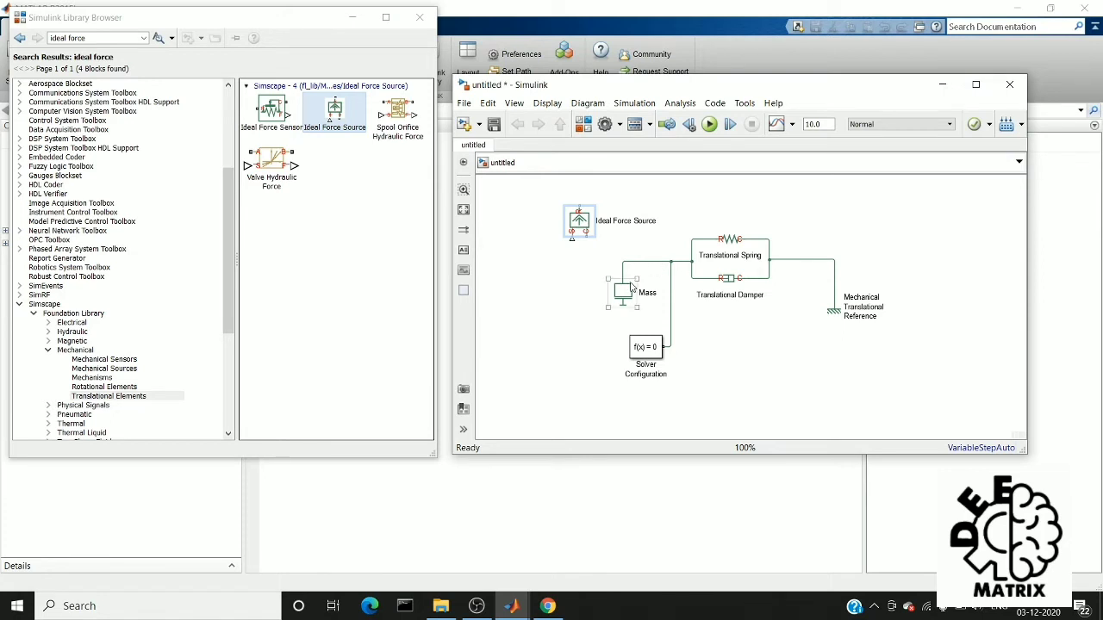
left_click(730, 255)
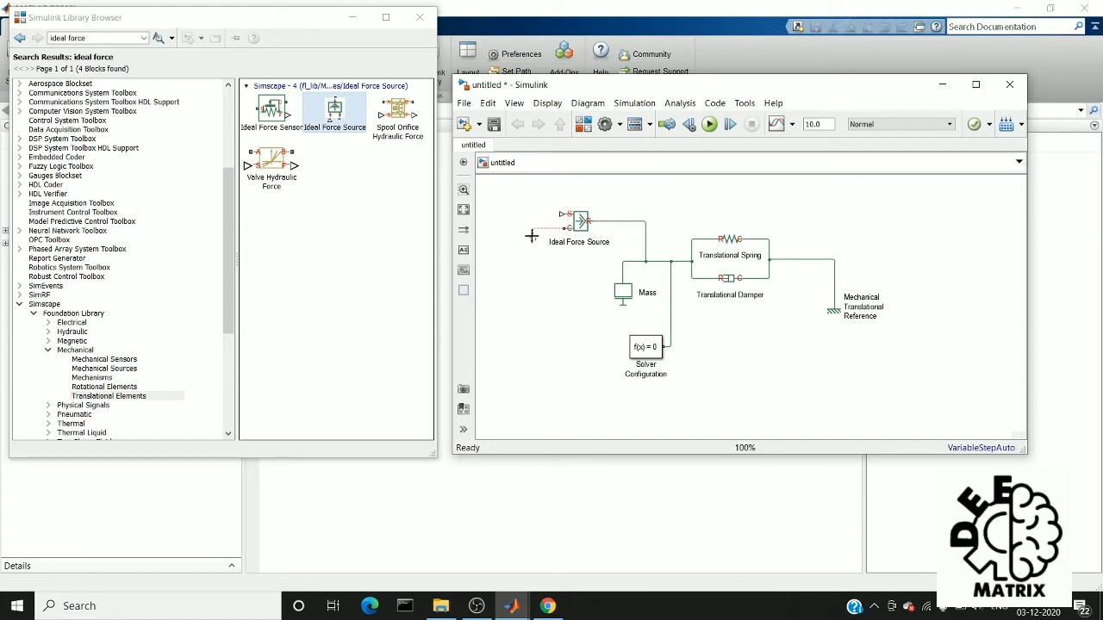
mouse_move(529, 245)
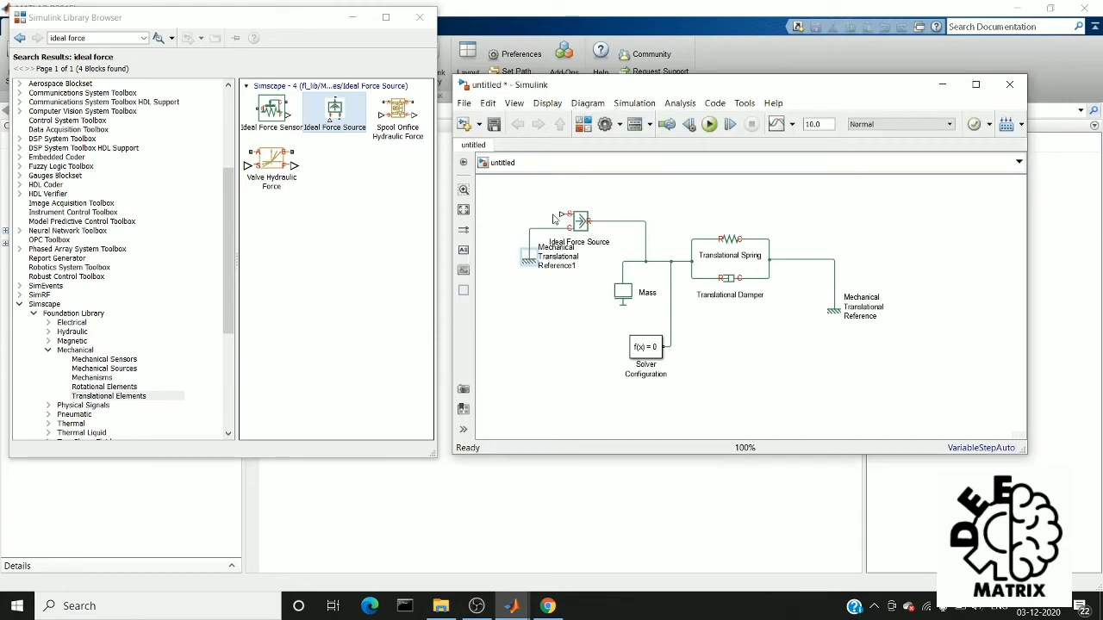
Step: Attach a PS Constant block, found by typing 'ps', to the force source's input
left_click_drag(562, 215, 502, 216)
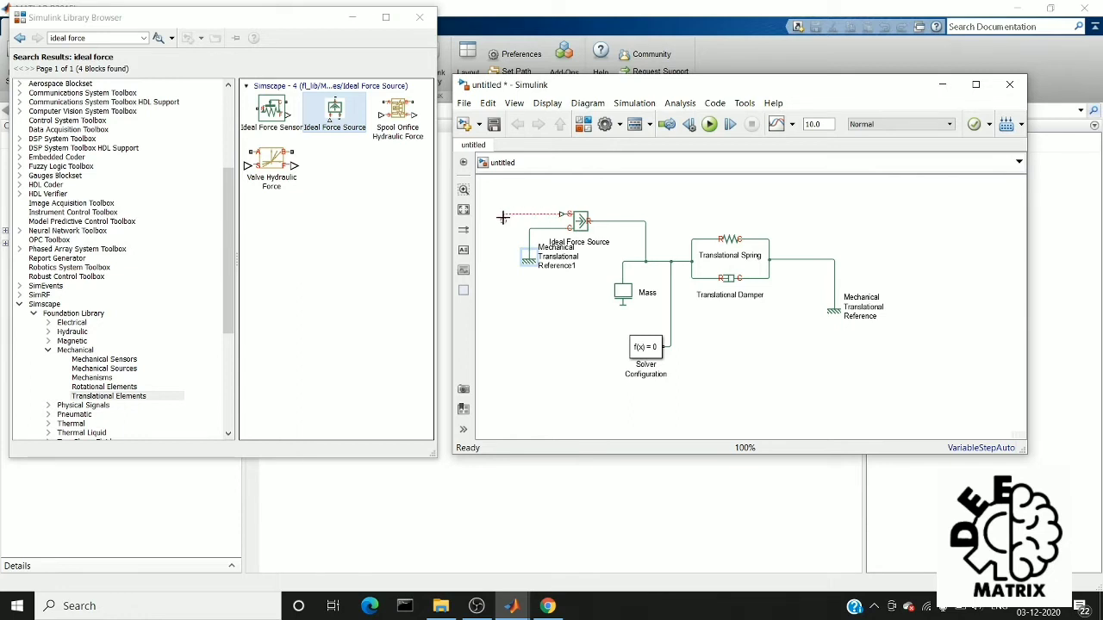
type("ps")
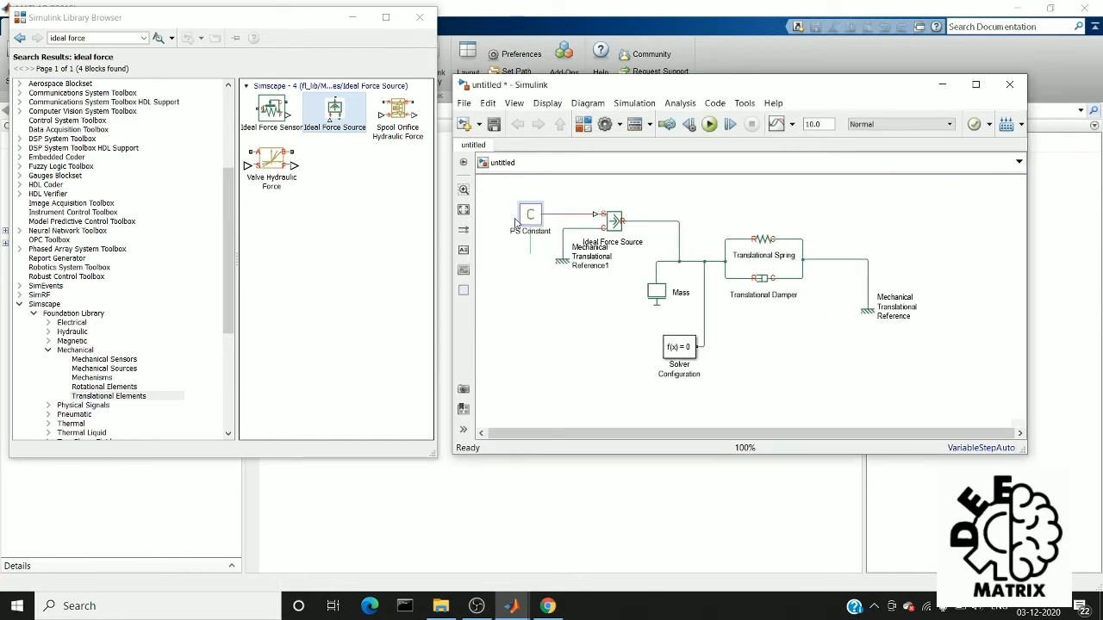
Step: Set the PS Constant block's Constant value to 10
double_click(529, 214)
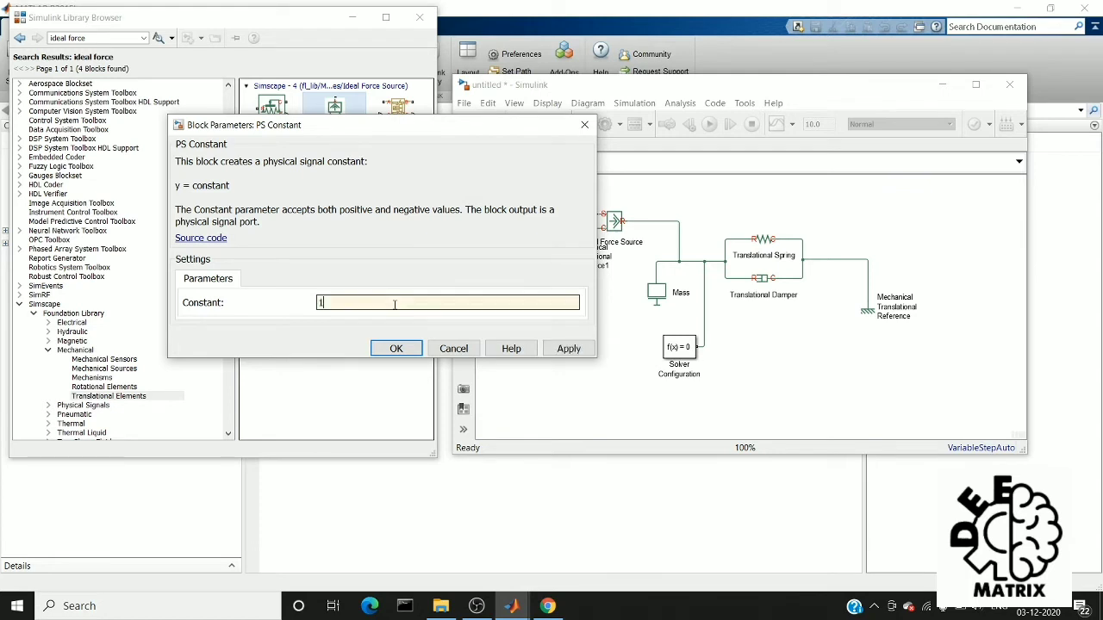
type("10")
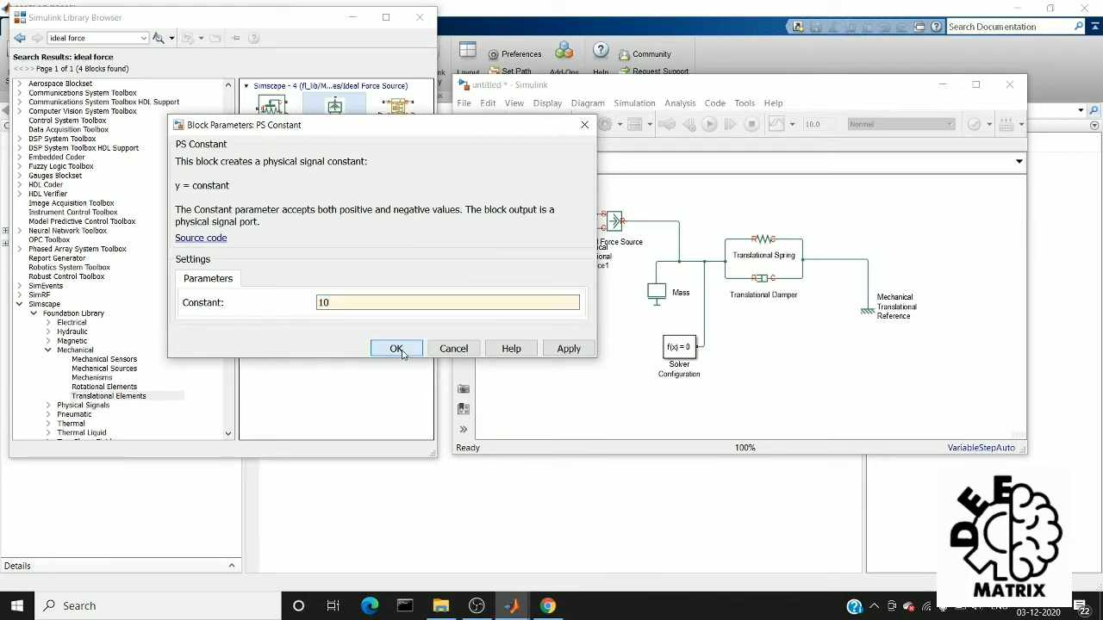
left_click(396, 349)
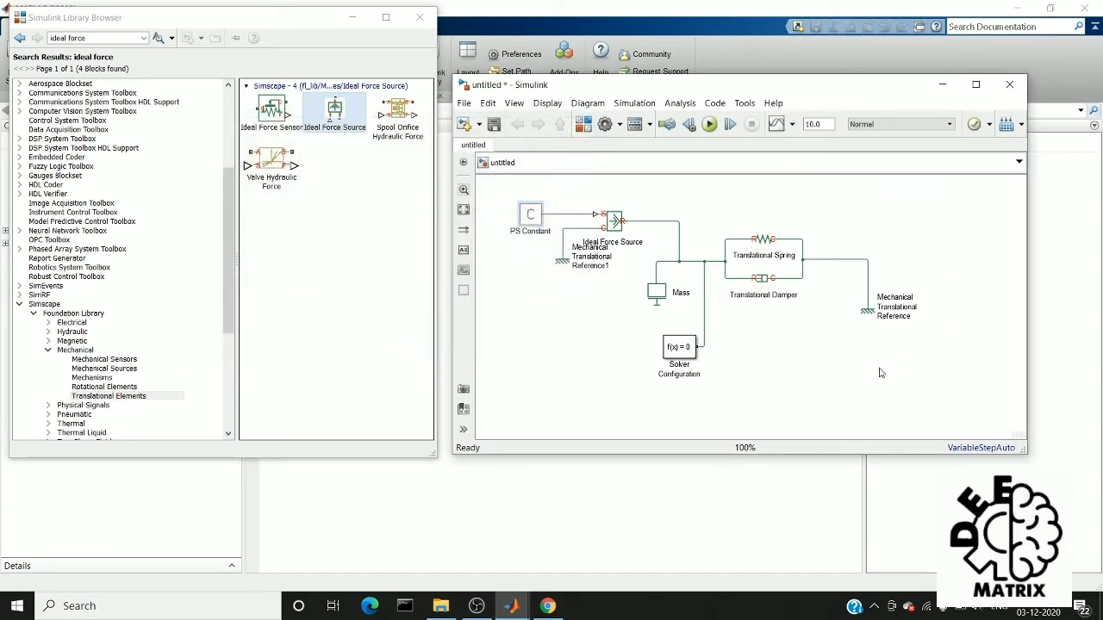
mouse_move(893, 346)
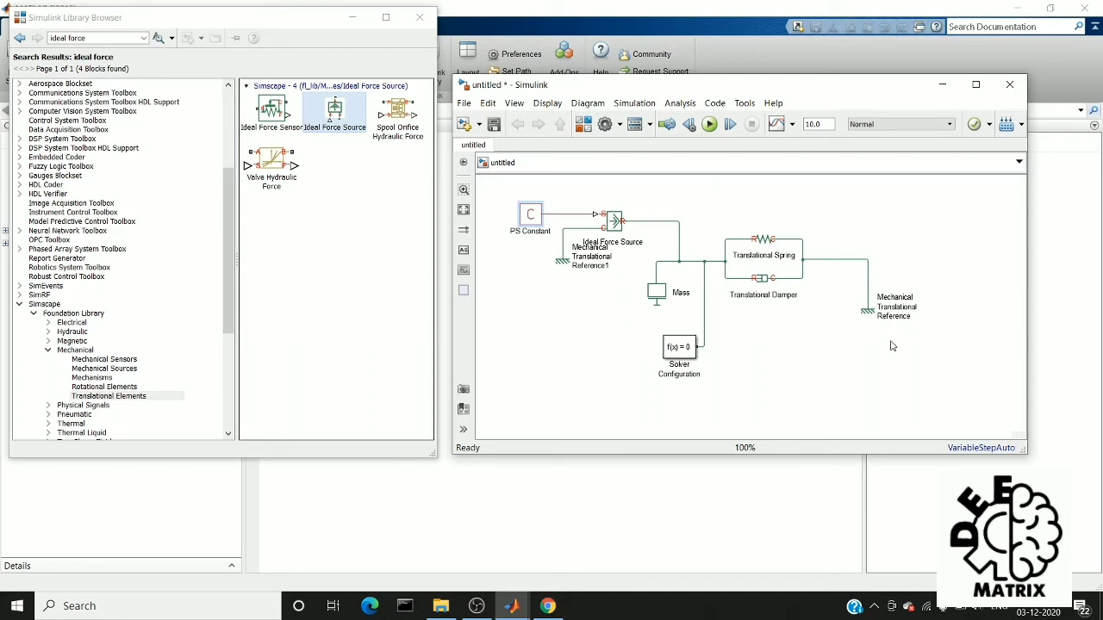
Step: Open Model Configuration Parameters from the Simulation menu
left_click(762, 239)
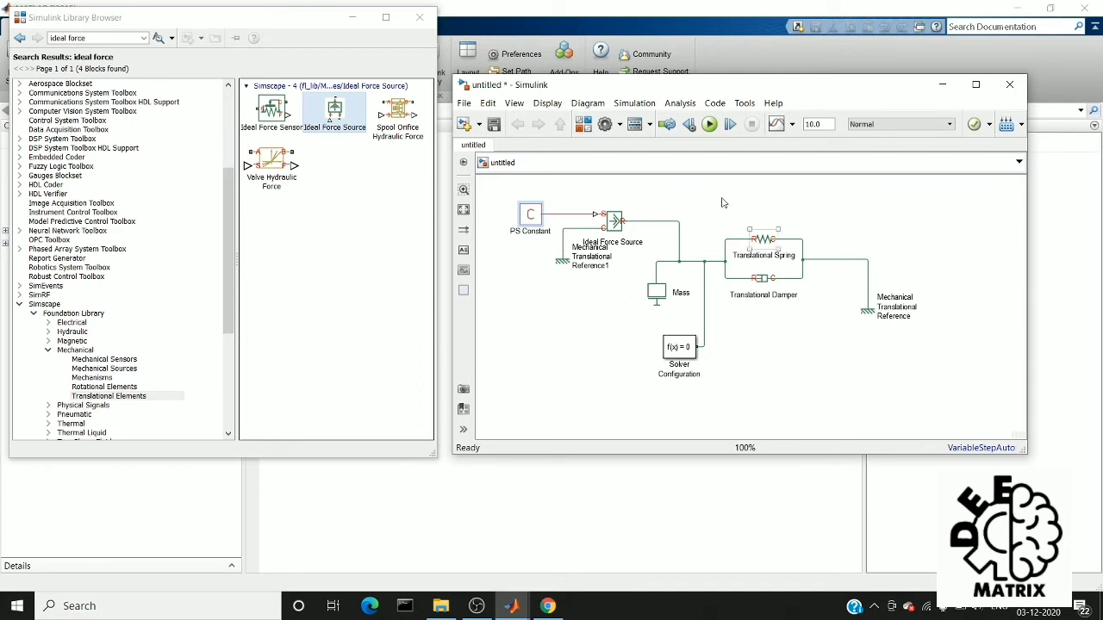
left_click(634, 103)
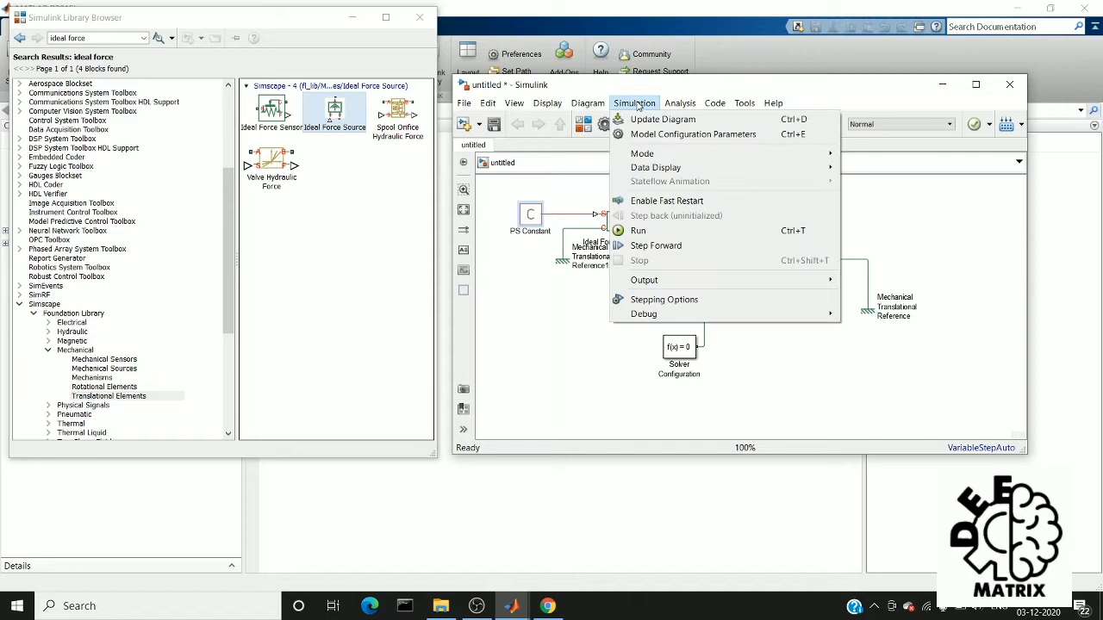
mouse_move(693, 134)
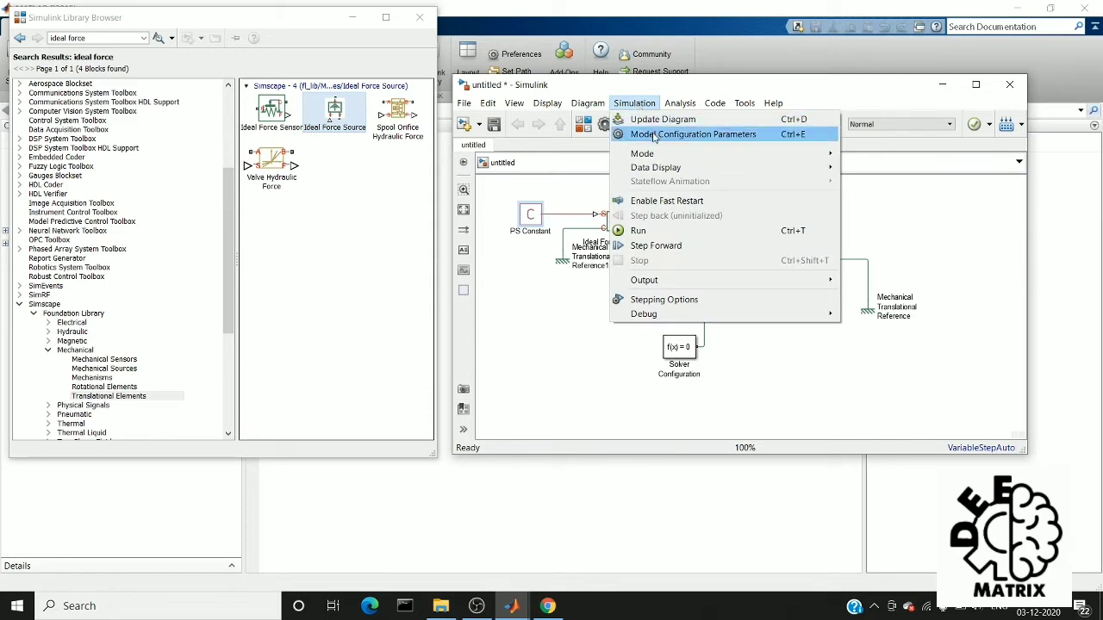
left_click(639, 230)
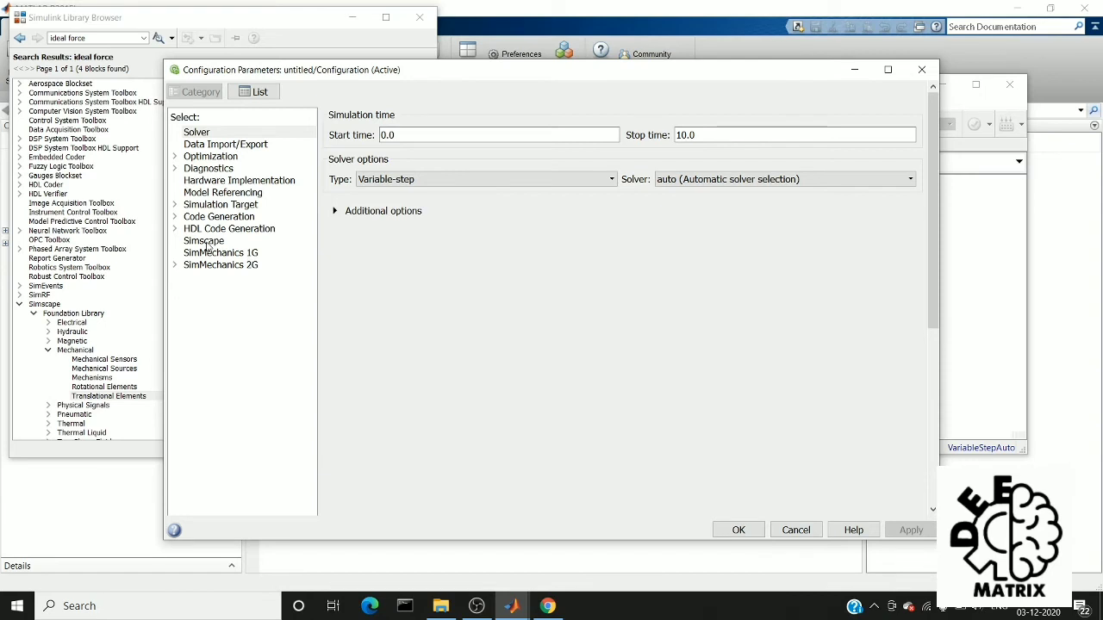
Step: Set Simscape 'Log simulation data' to All and apply the configuration
left_click(203, 240)
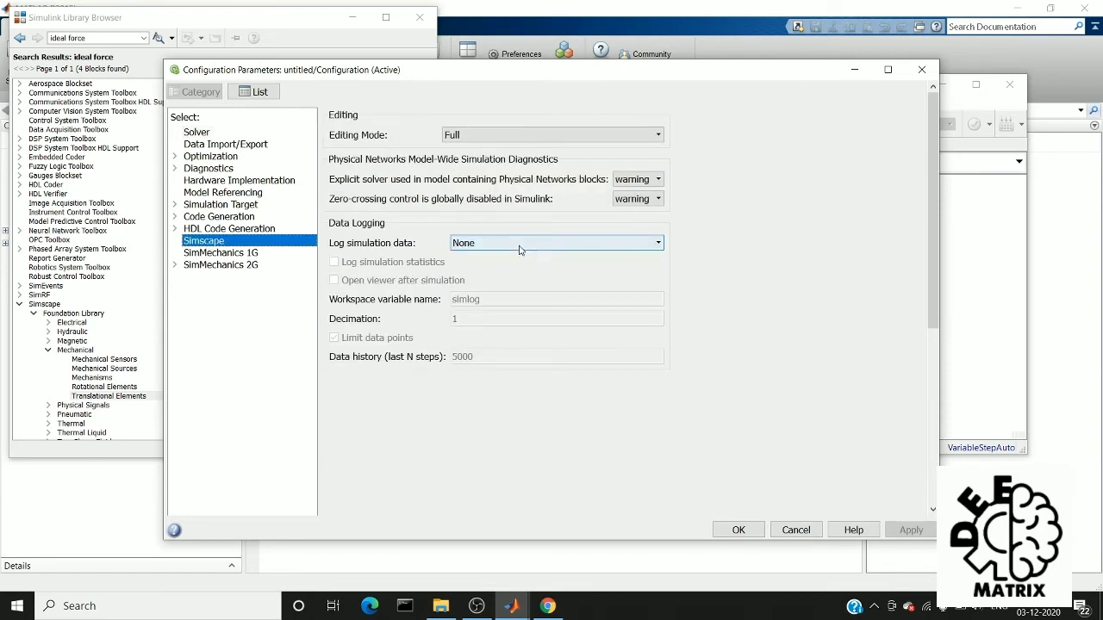
left_click(557, 242)
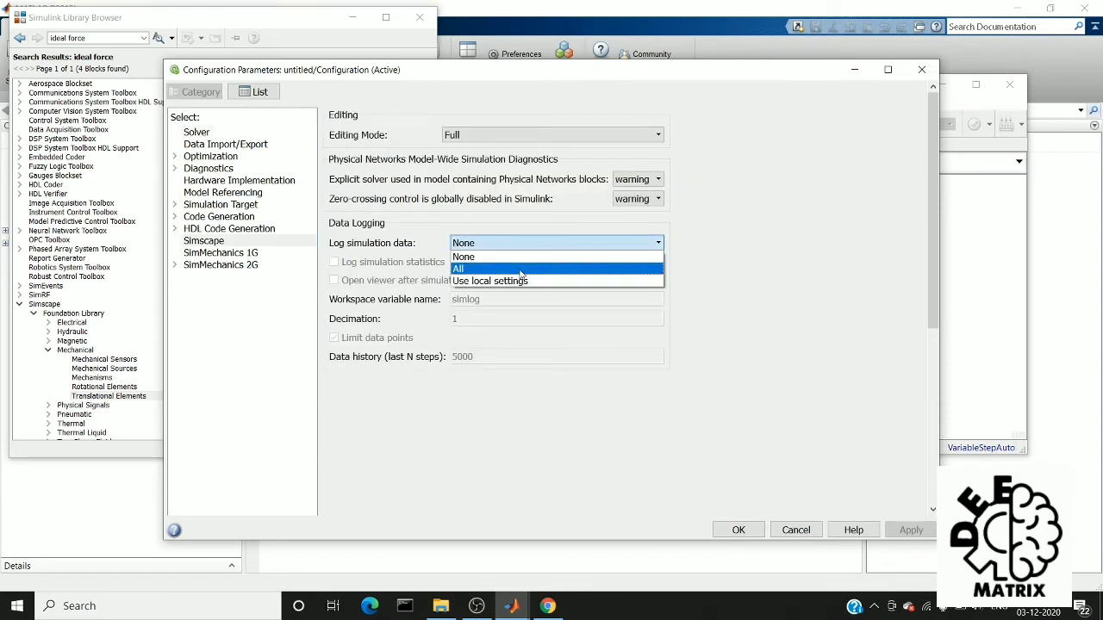
left_click(458, 268)
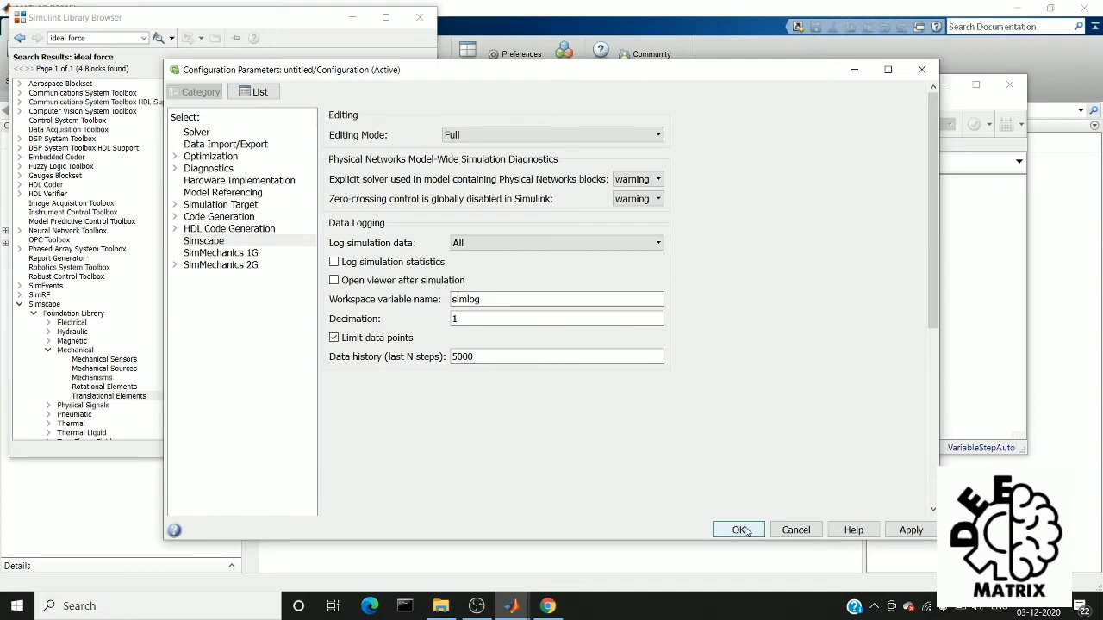
left_click(739, 529)
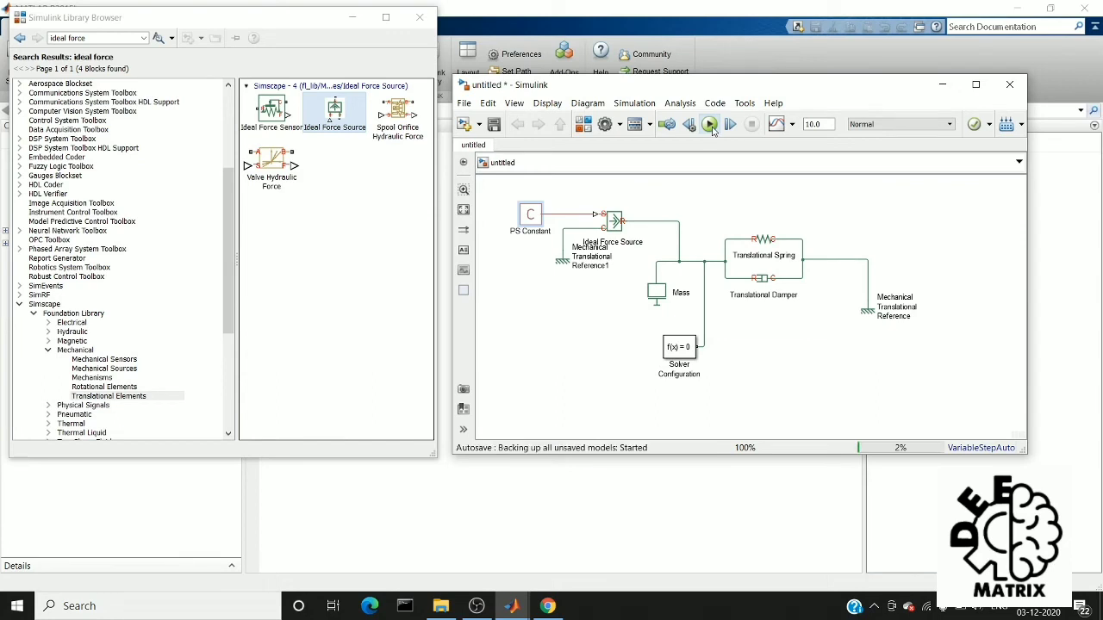
Step: Run the simulation from the toolbar and let it complete
left_click(709, 124)
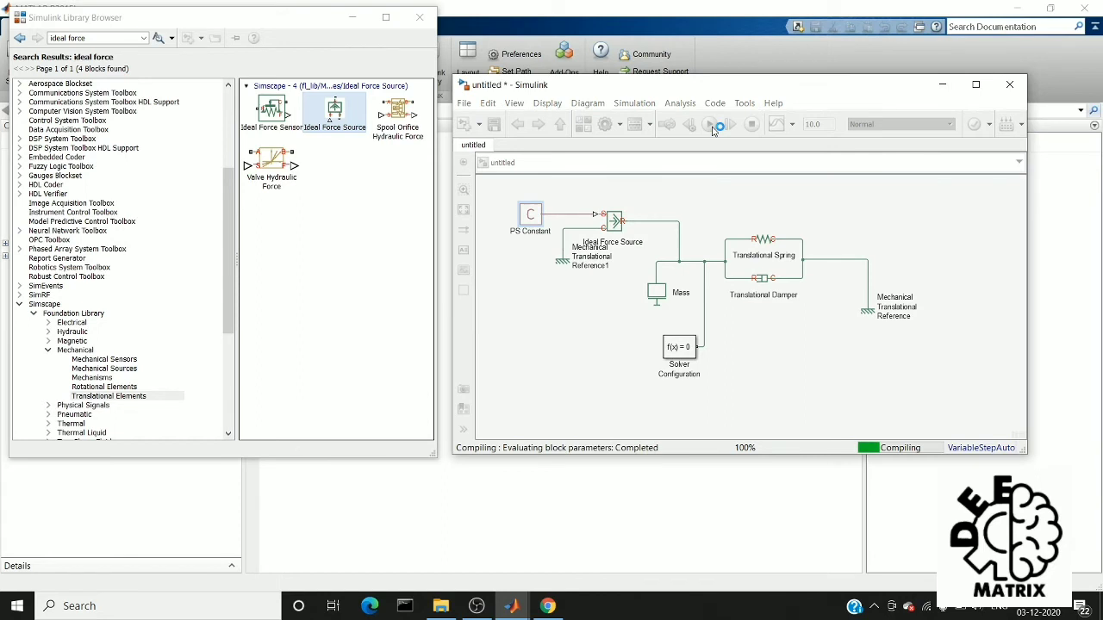
left_click(711, 124)
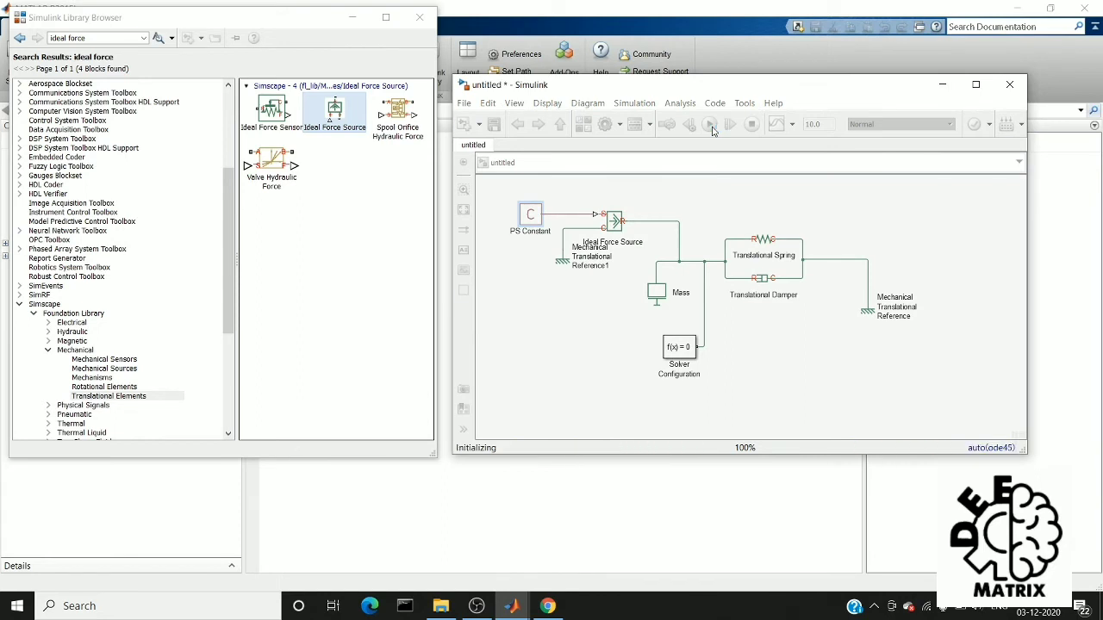
left_click(709, 123)
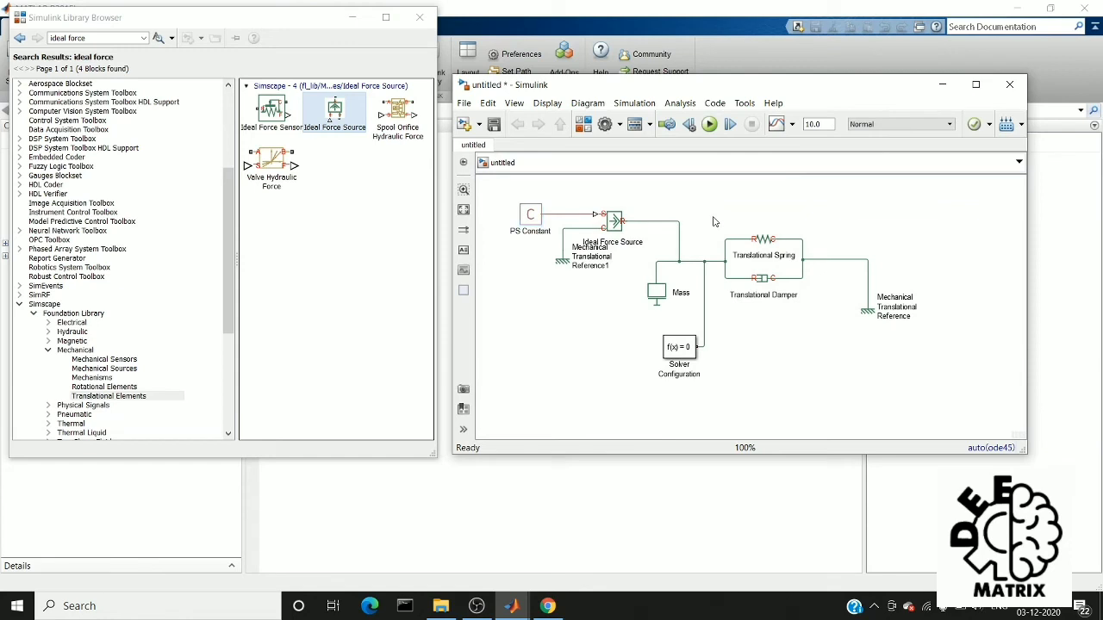
Step: Select the Translational Spring block and open its context menu to reach its simlog data
right_click(715, 221)
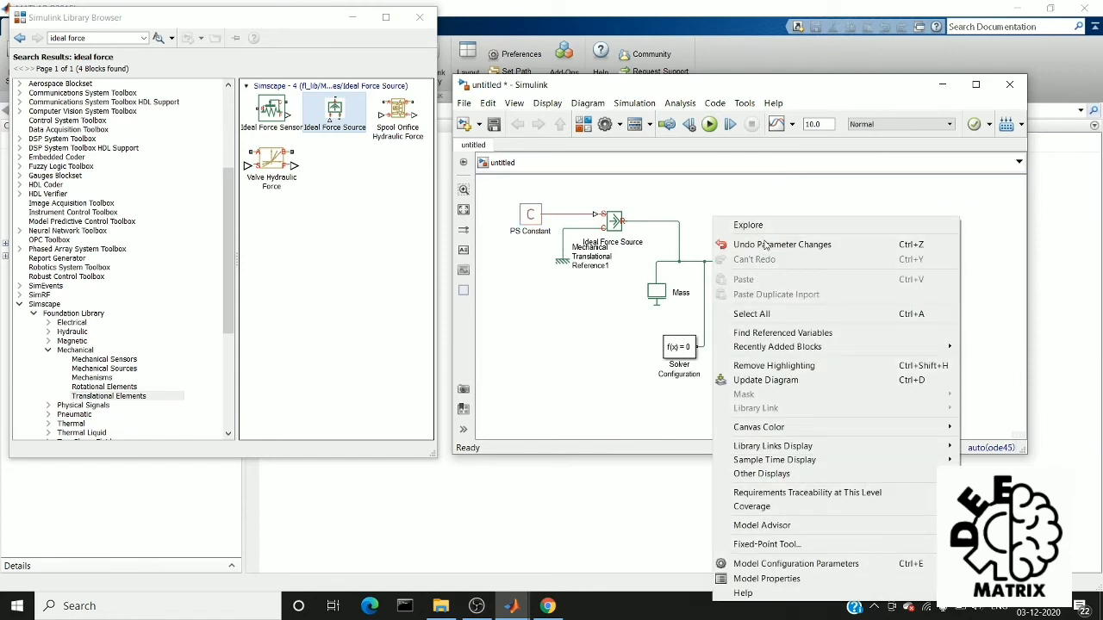
left_click(781, 244)
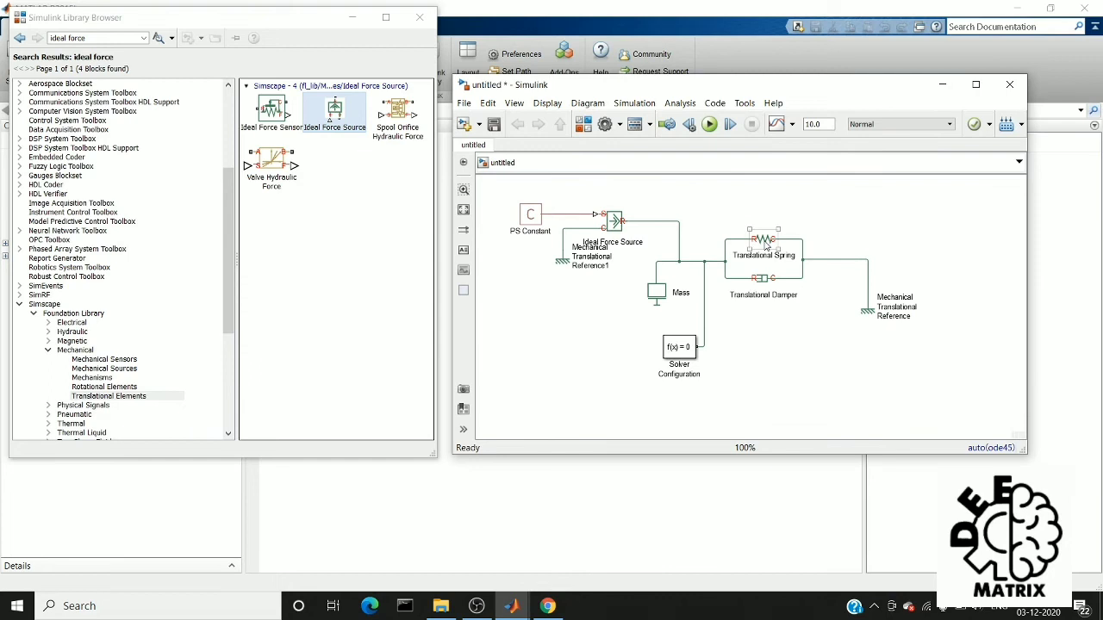
left_click(763, 238)
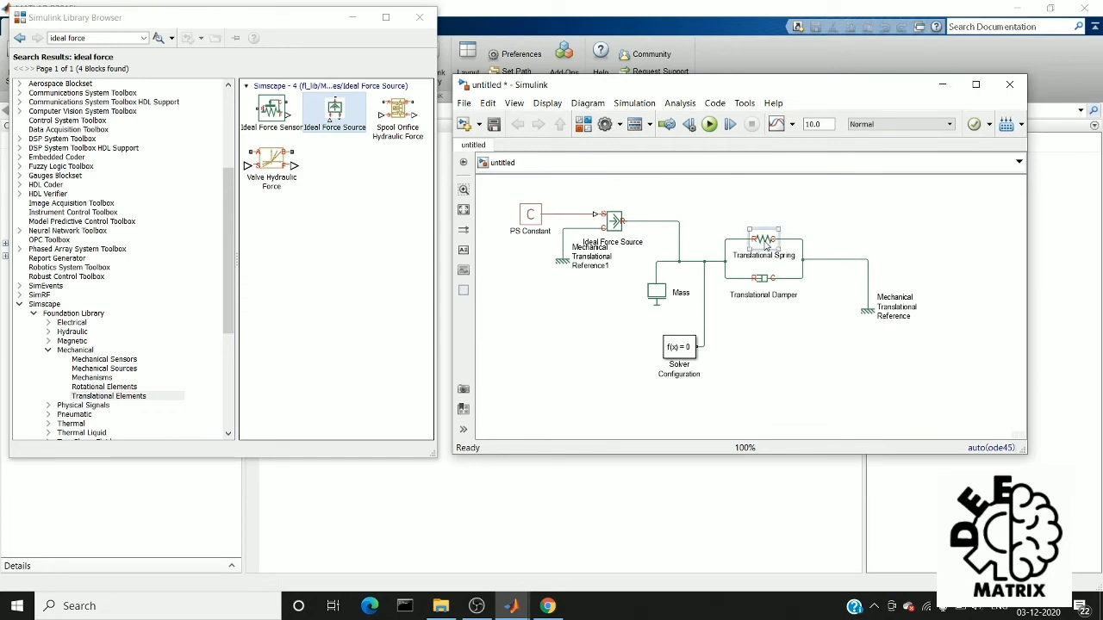
right_click(763, 241)
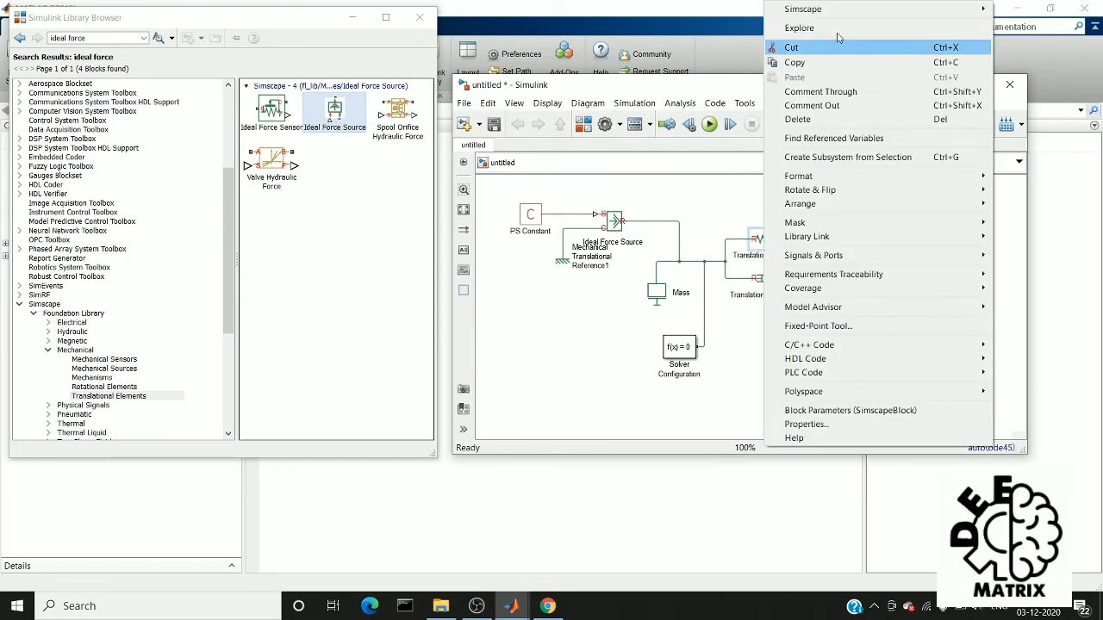
mouse_move(803, 9)
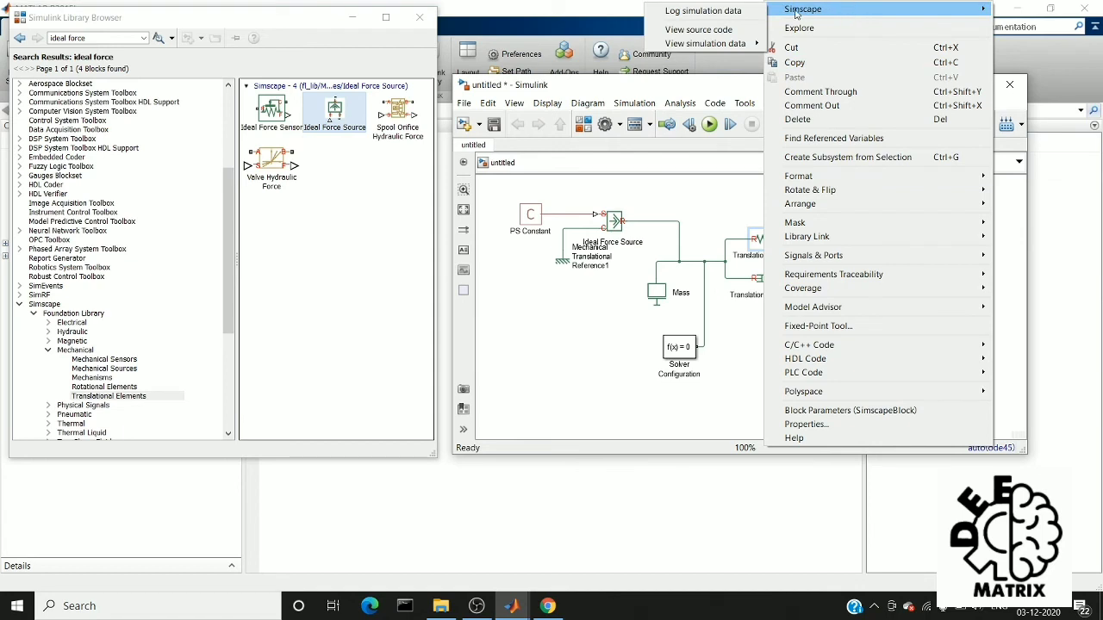
mouse_move(704, 11)
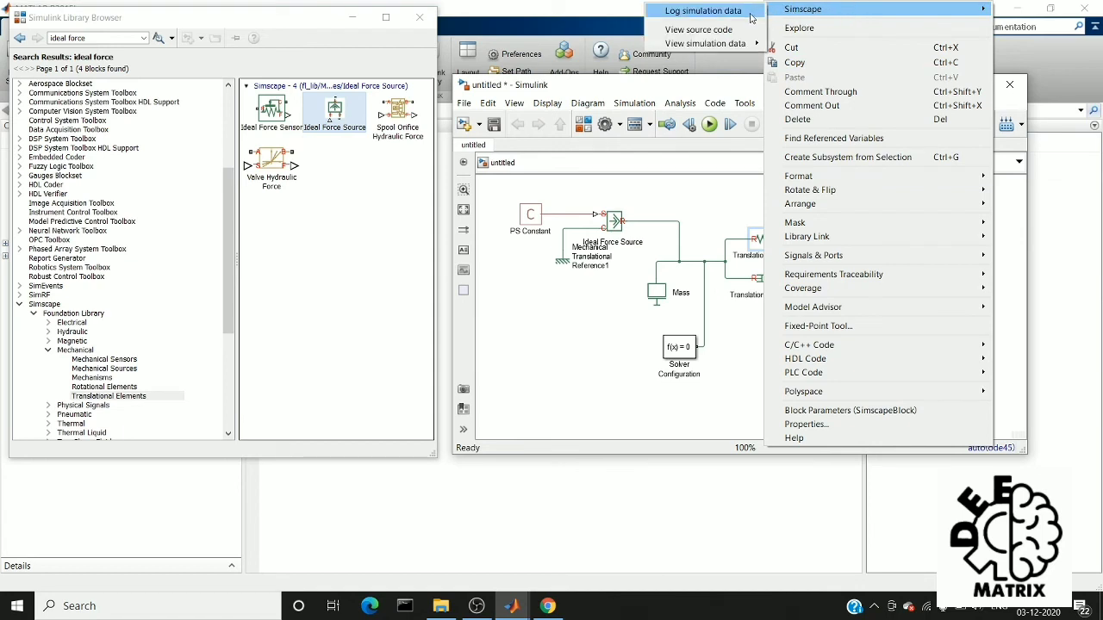
mouse_move(705, 43)
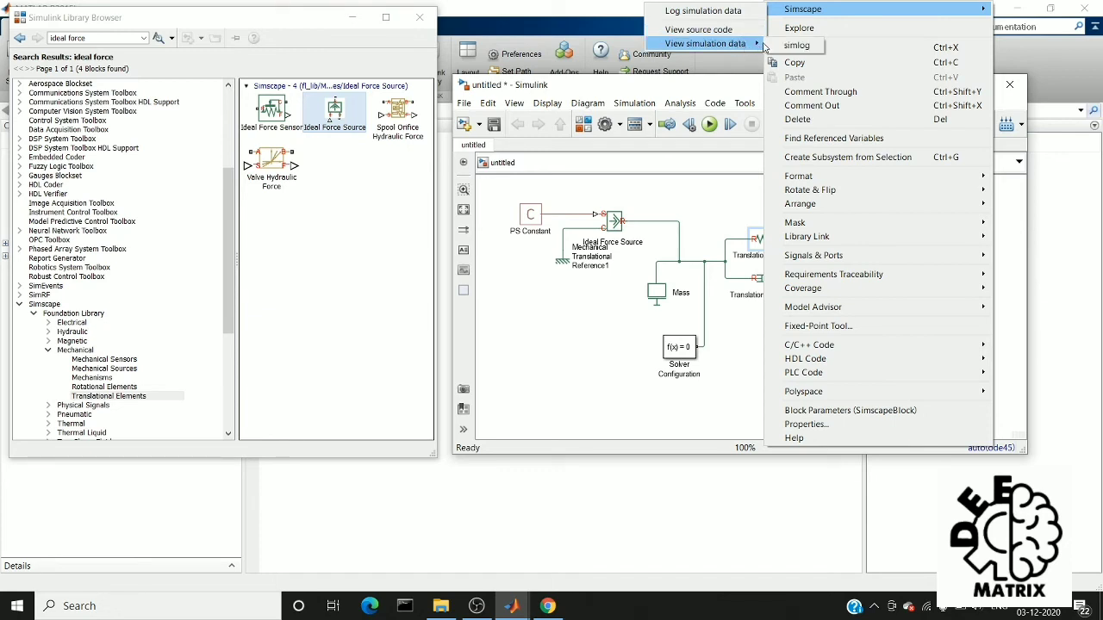
mouse_move(797, 44)
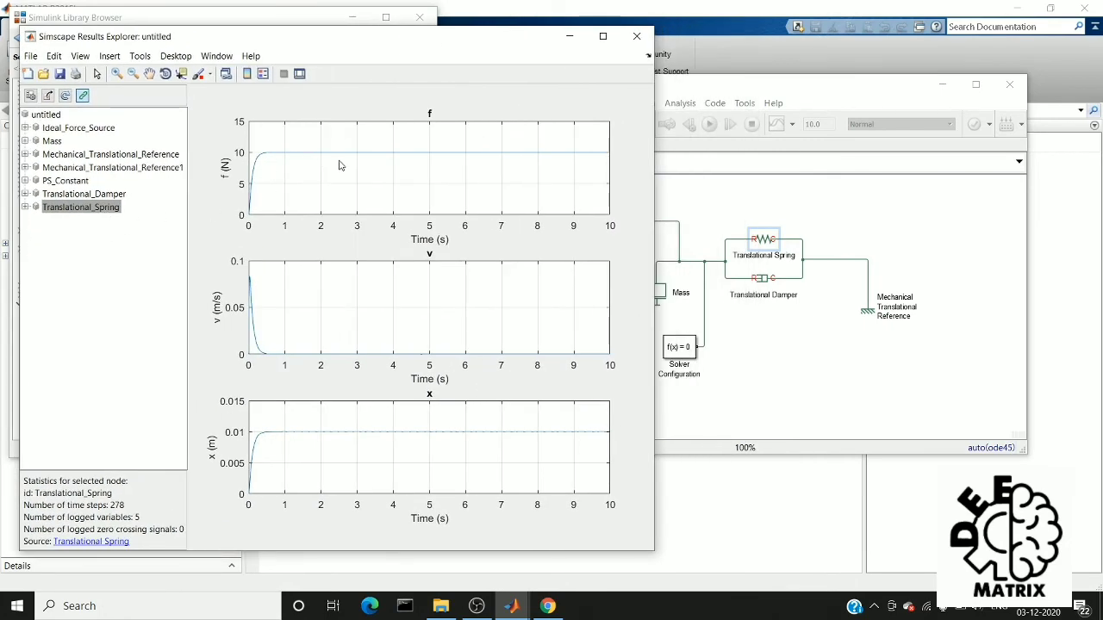
mouse_move(626, 153)
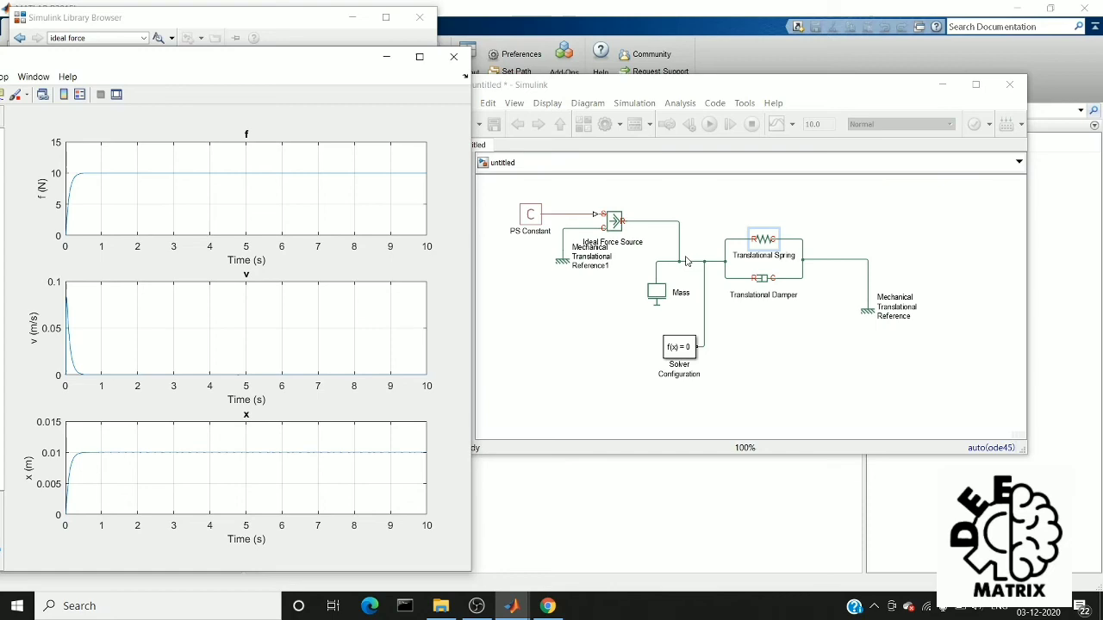
Step: Reposition the Results Explorer and show Translational_Damper's logged force and velocity plots
left_click(68, 242)
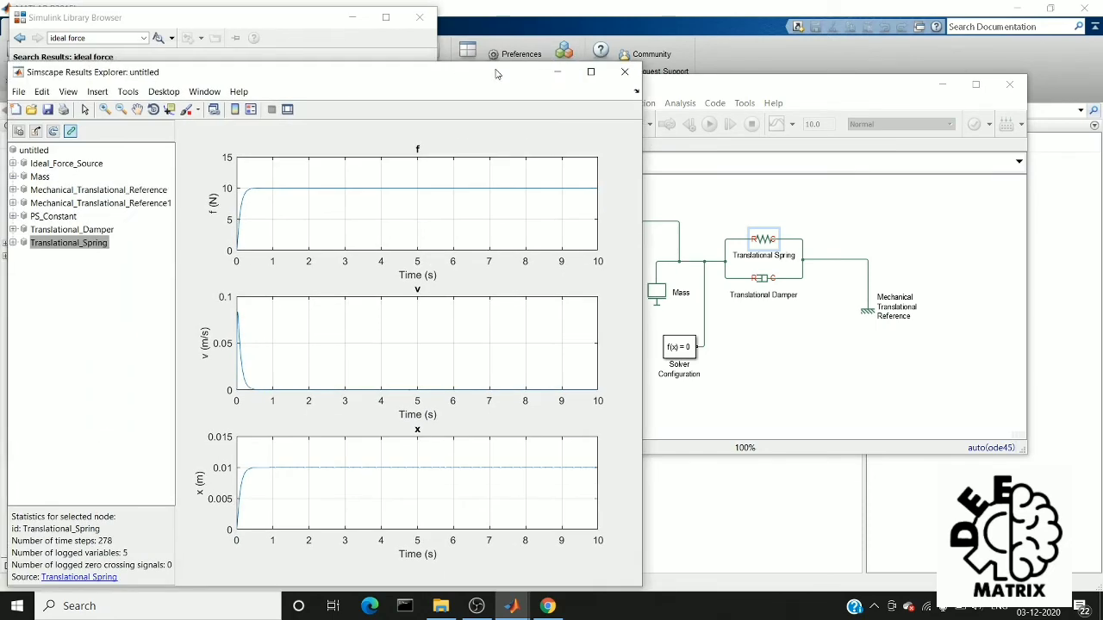
mouse_move(244, 507)
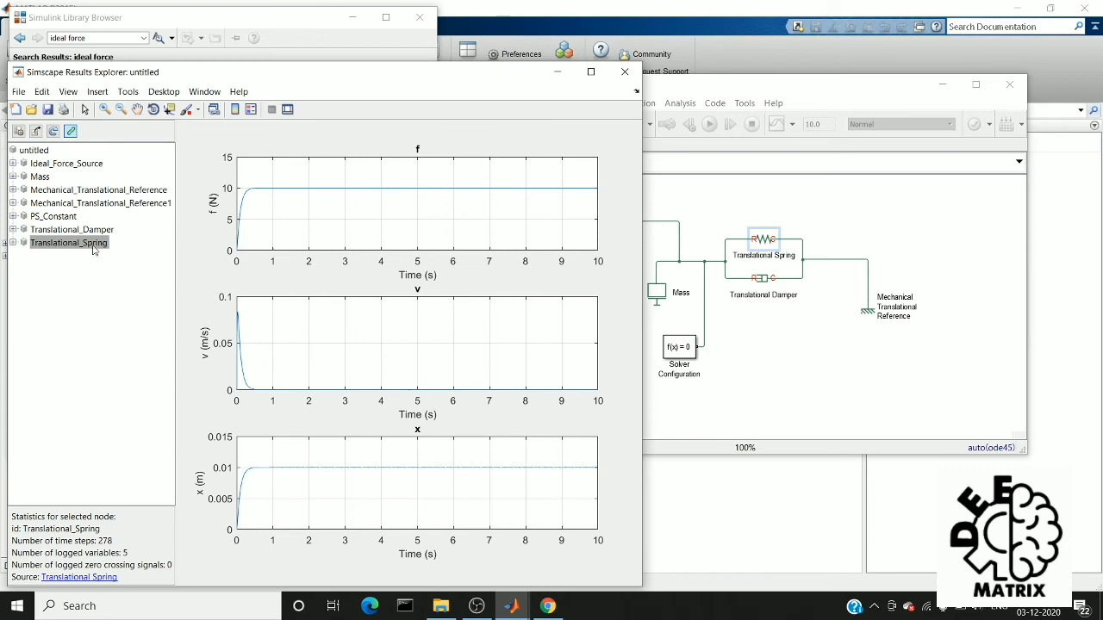
left_click(72, 229)
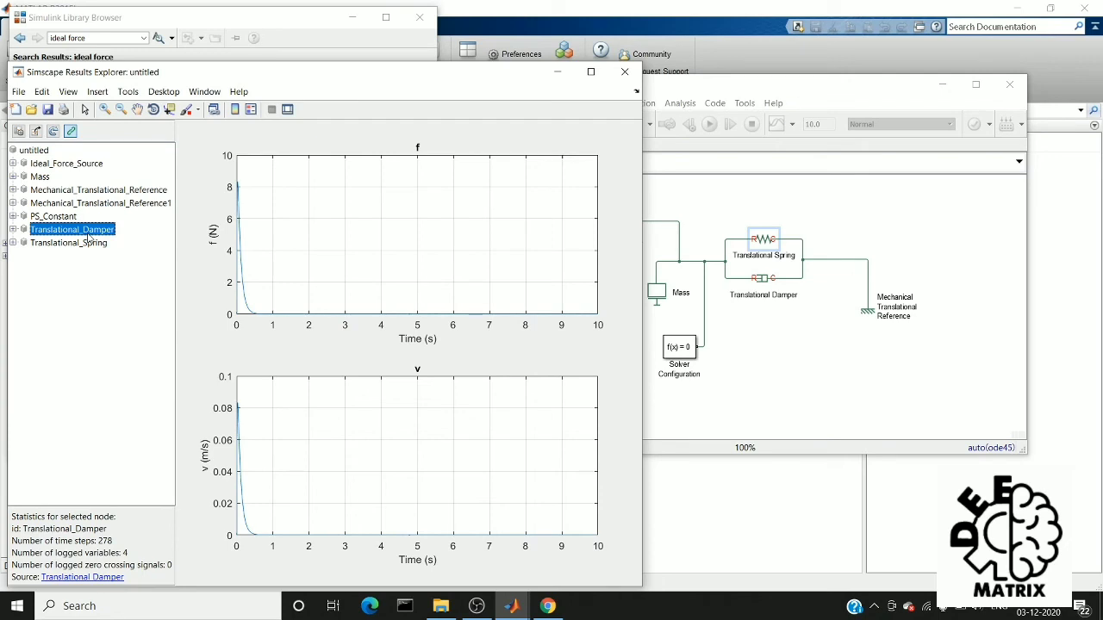
mouse_move(228, 390)
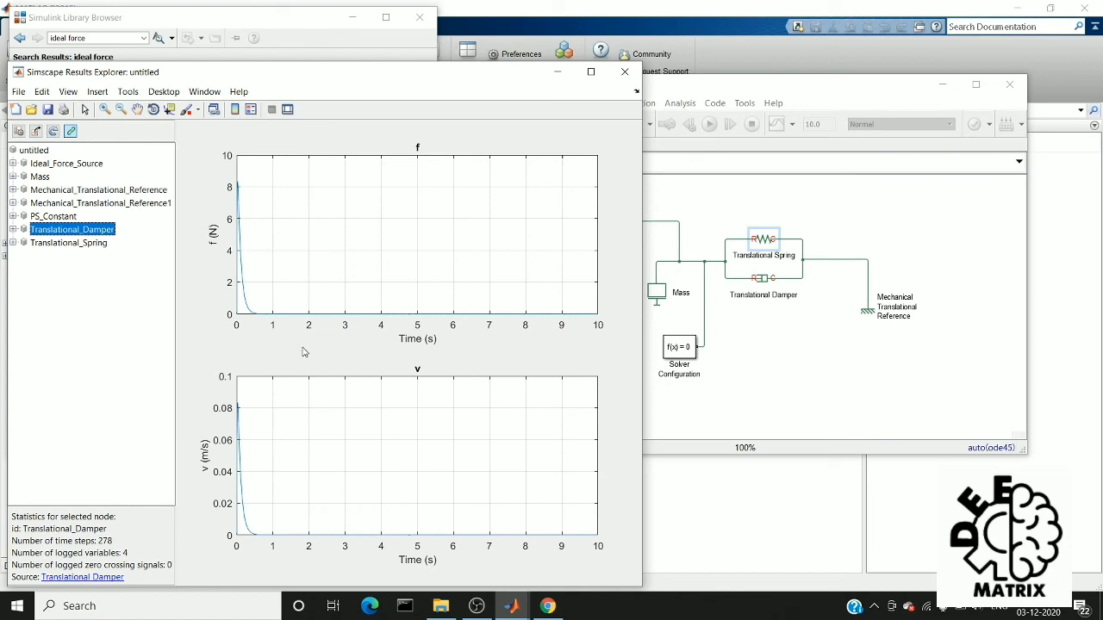
Step: View Mechanical_Translational_Reference1's constant −10 N force, then the Mass's force and velocity plots
left_click(102, 203)
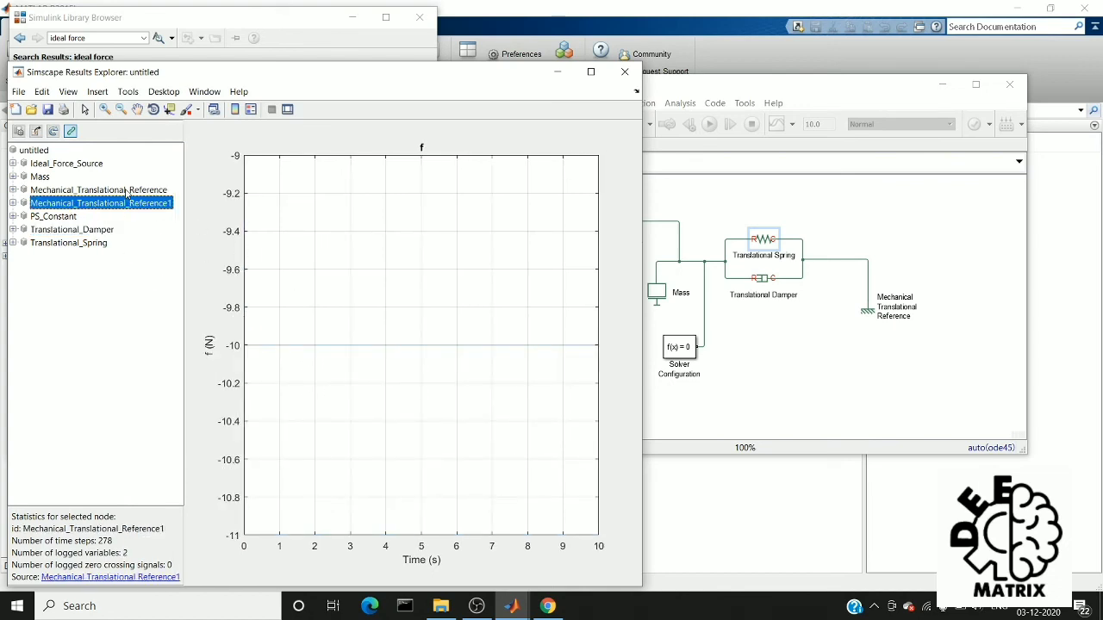
left_click(40, 176)
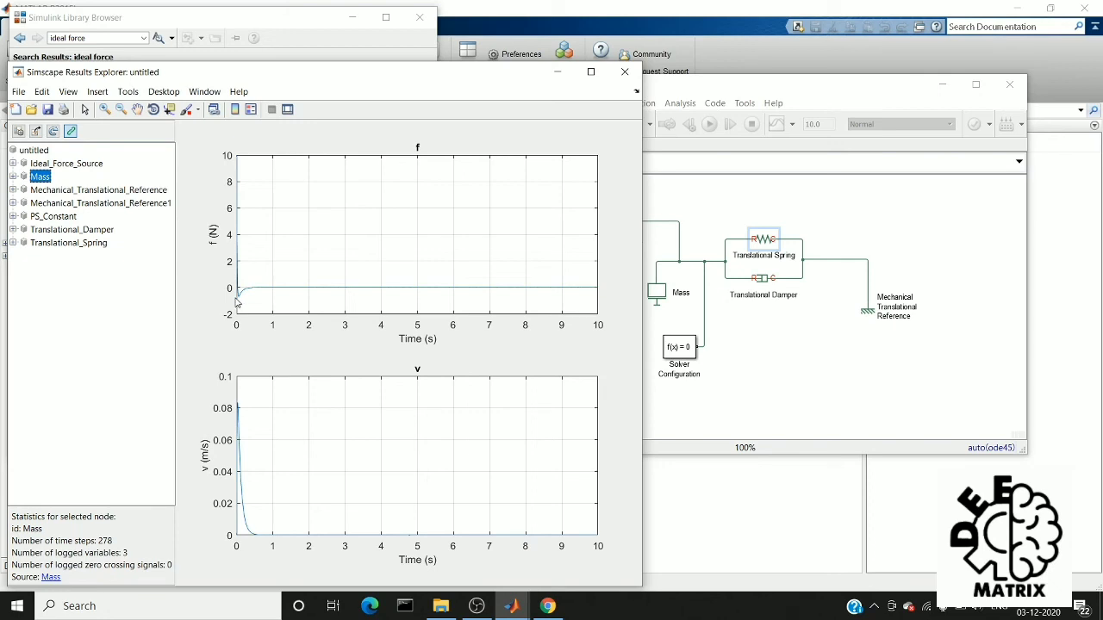
mouse_move(250, 293)
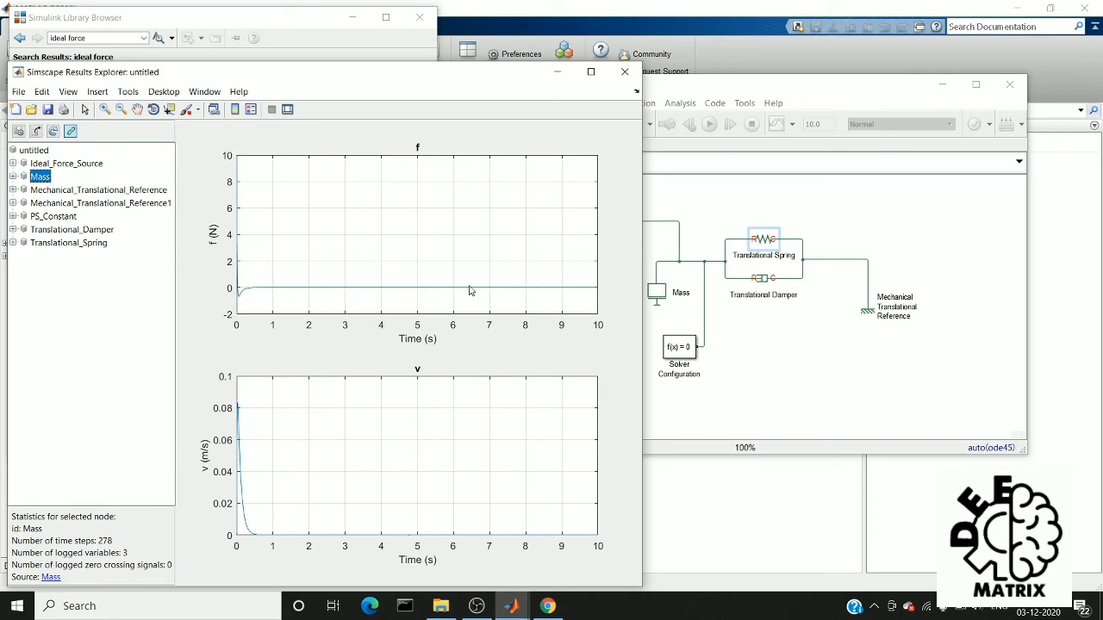
mouse_move(238, 417)
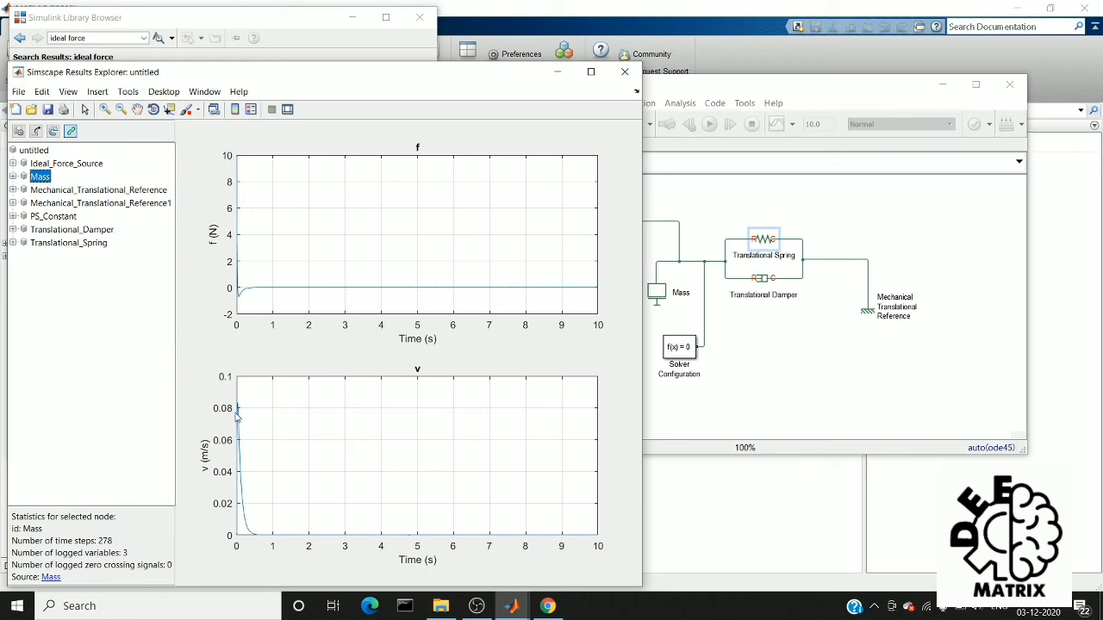
mouse_move(239, 416)
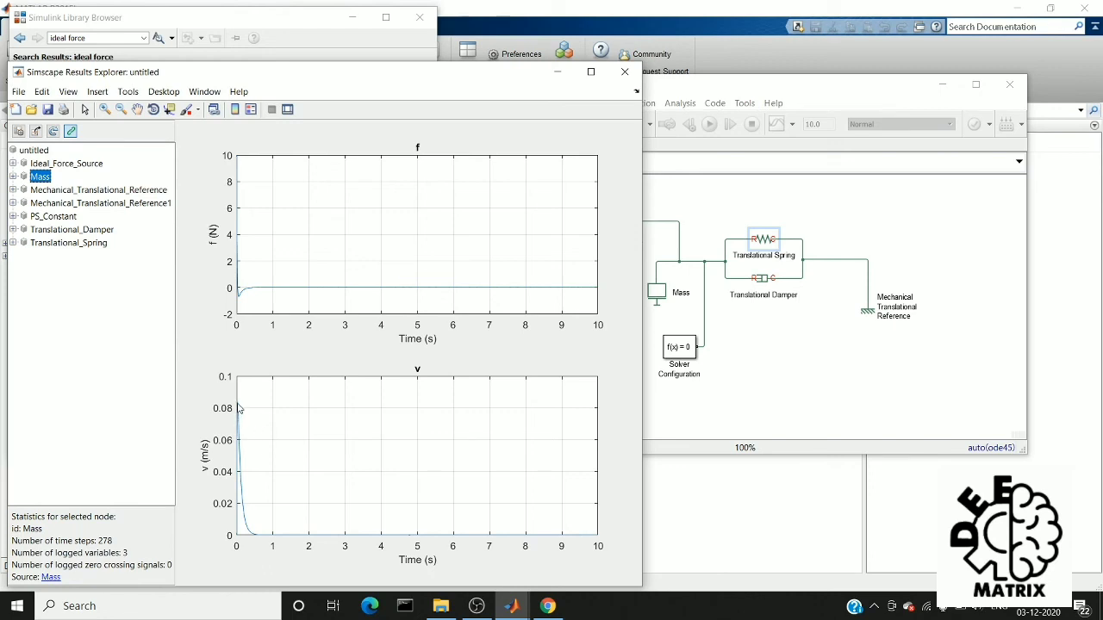
mouse_move(361, 549)
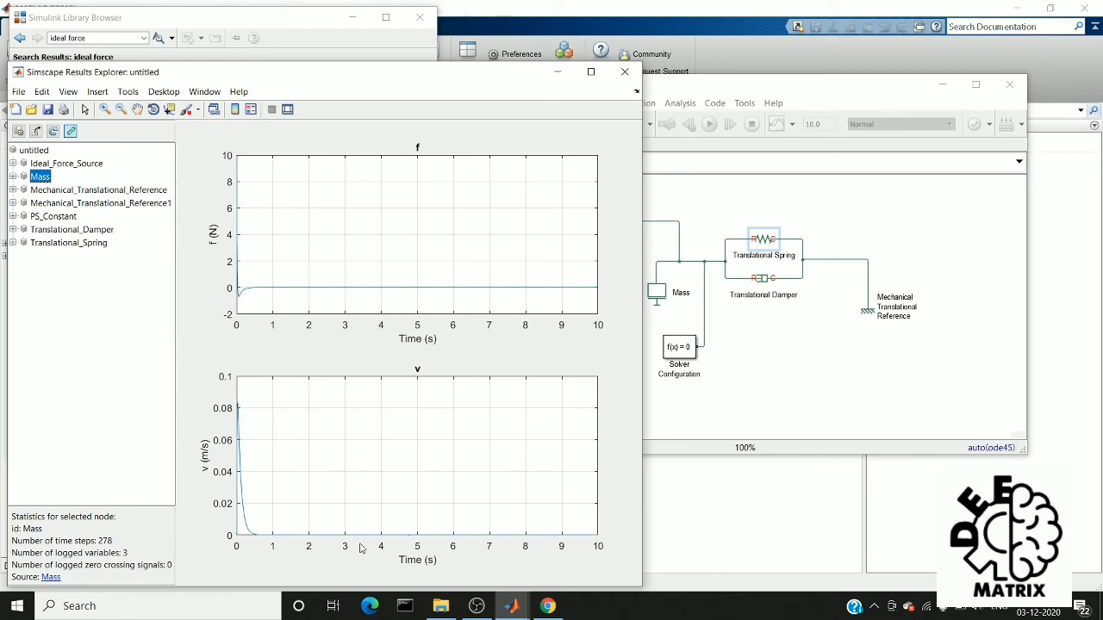
mouse_move(514, 327)
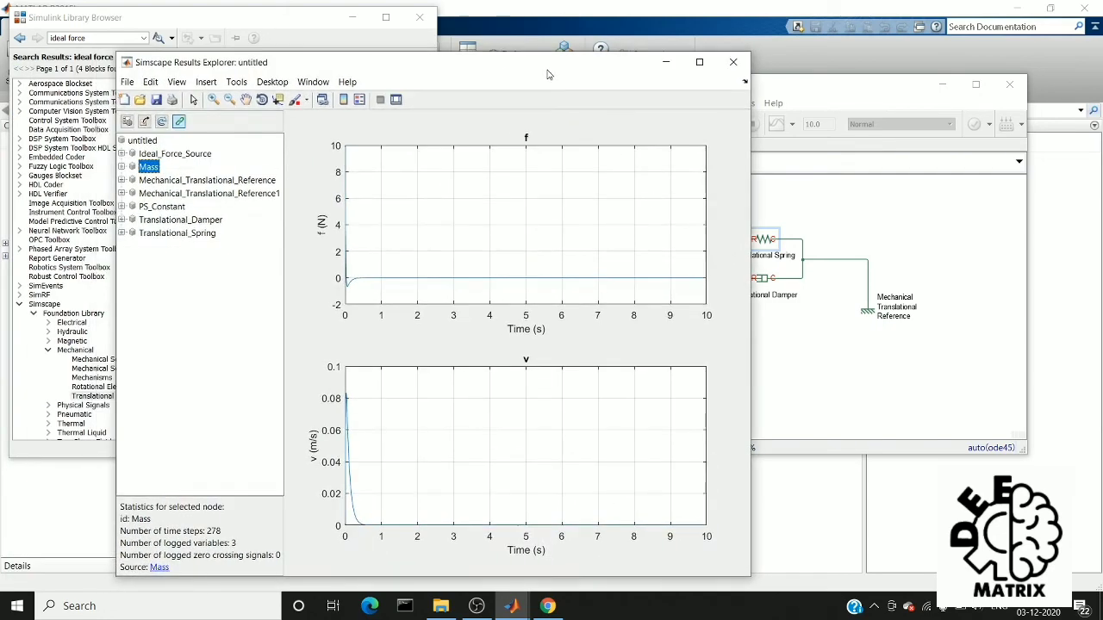
Step: Select Ideal_Force_Source in the tree to list its five logged variables
left_click(175, 153)
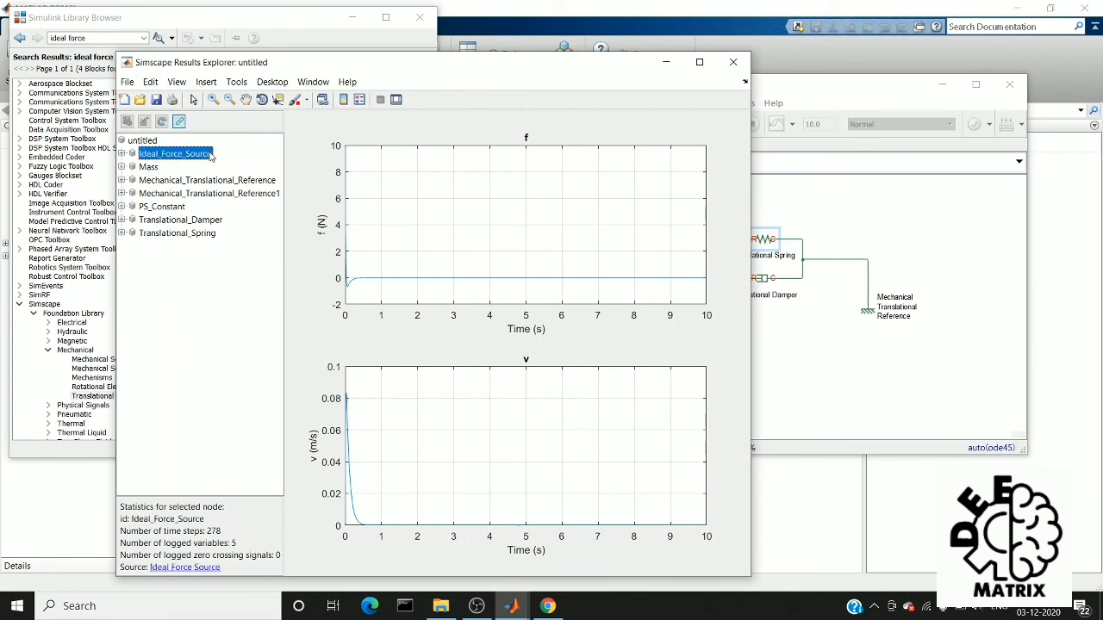